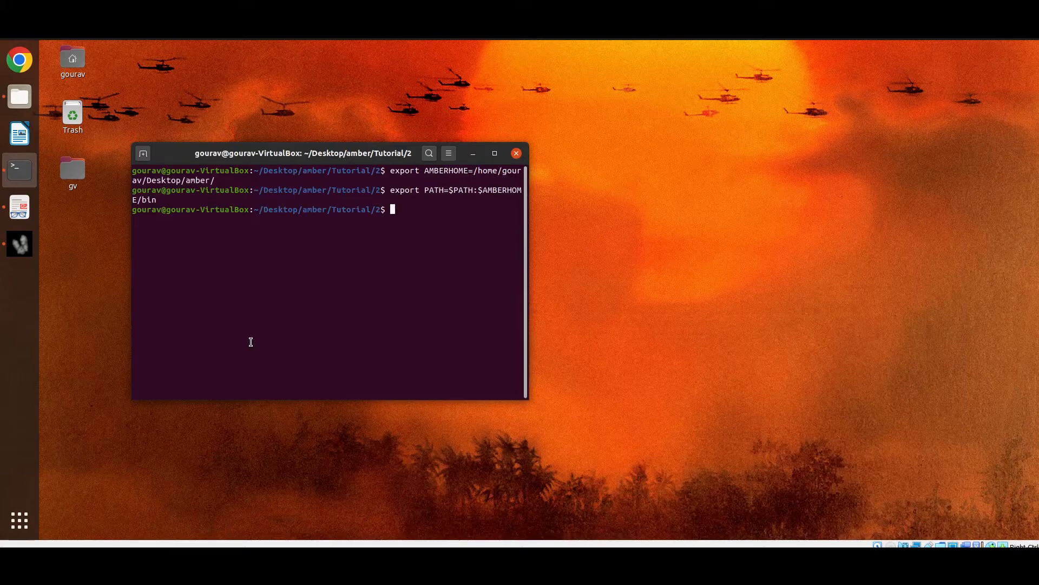
- Start a tLEaP session from the shell
text(tlea)
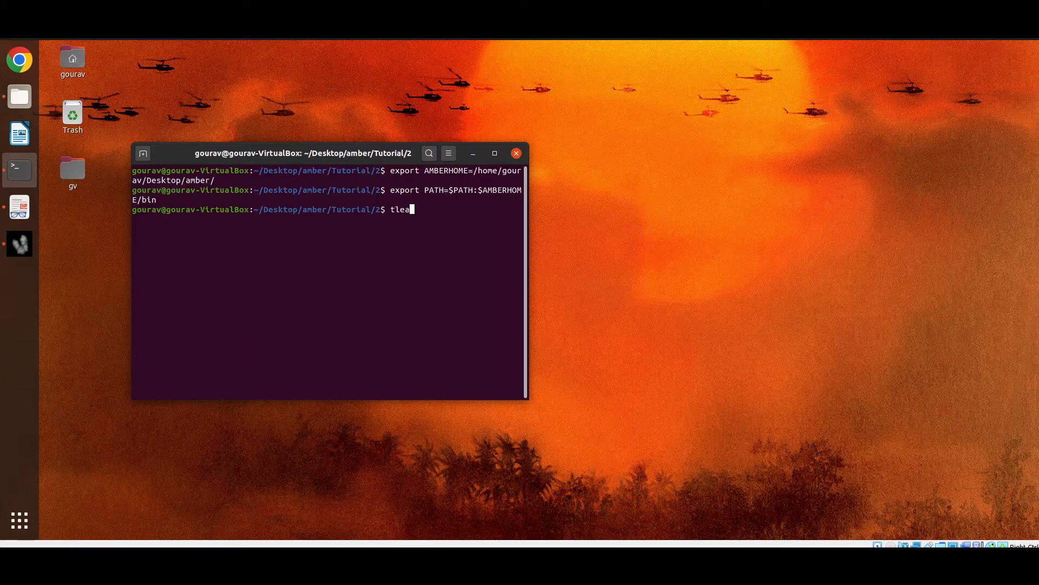
key(Return)
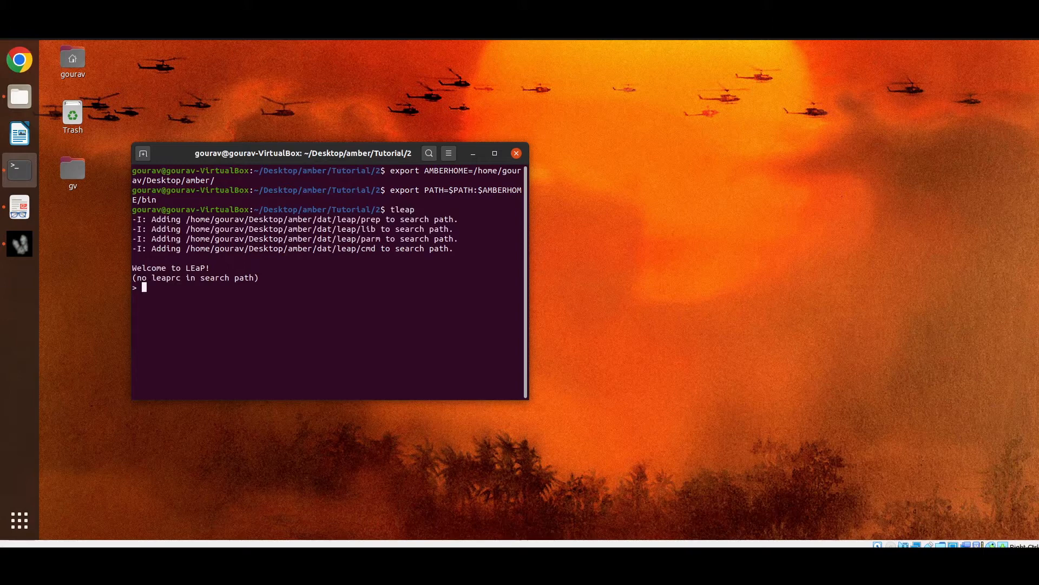
- Source leaprc.protein.ff14SBonlysc to load its parameters and amino acid libraries
text(sou)
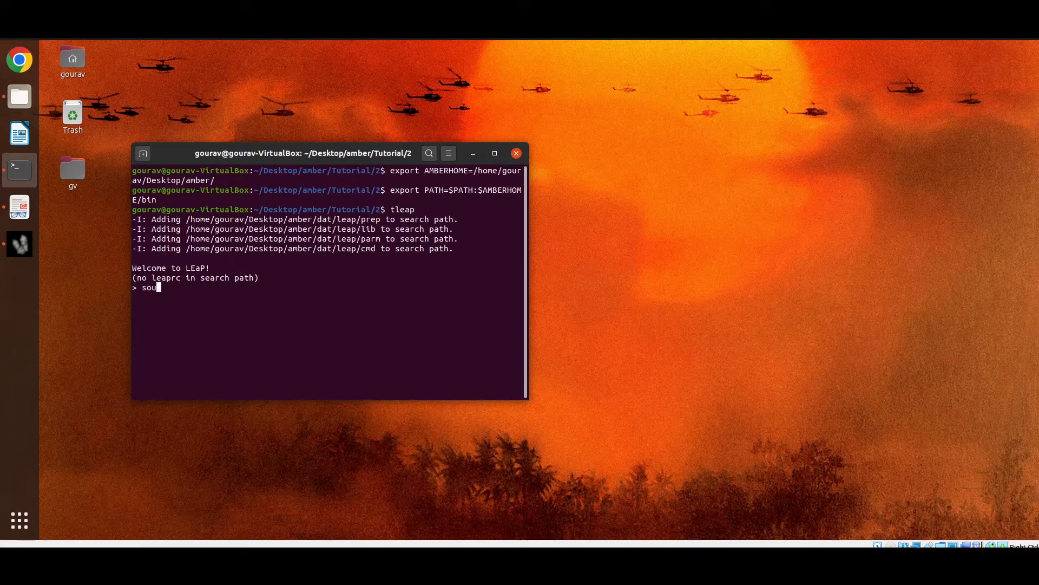
text(rce le)
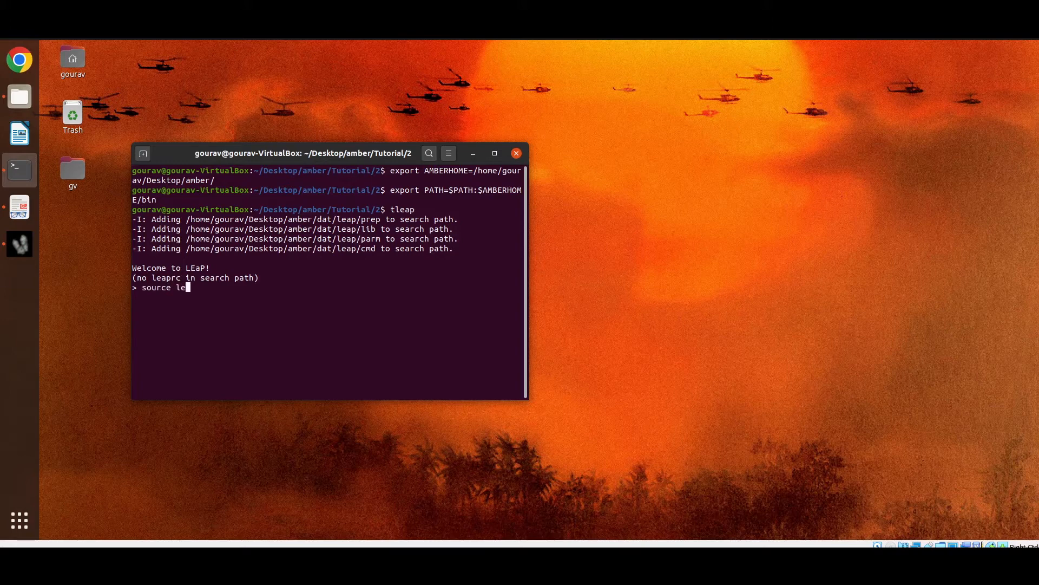
text(aprc.)
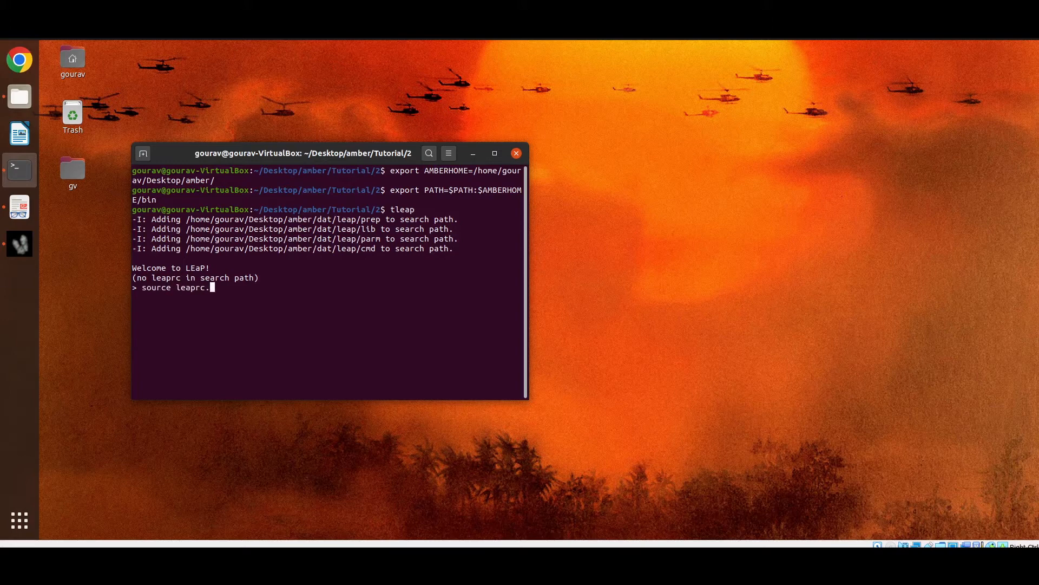
text(protein.ff1)
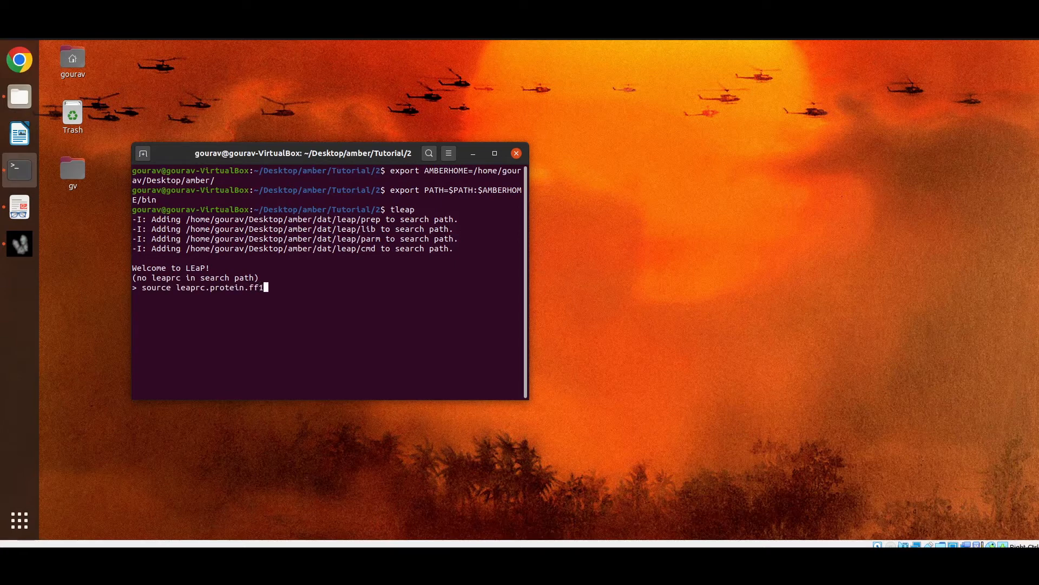
text(4SBon)
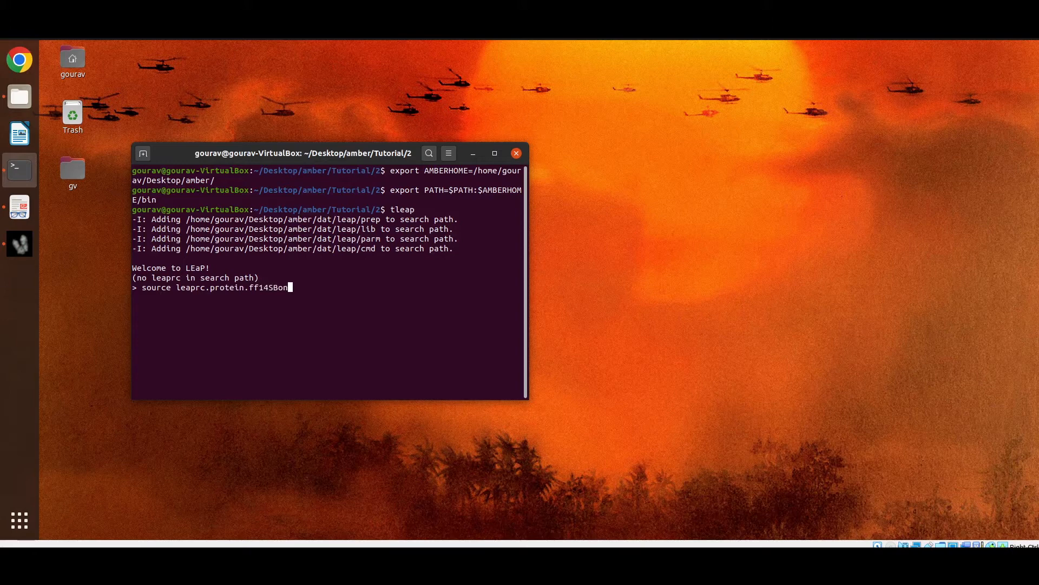
text(lysc)
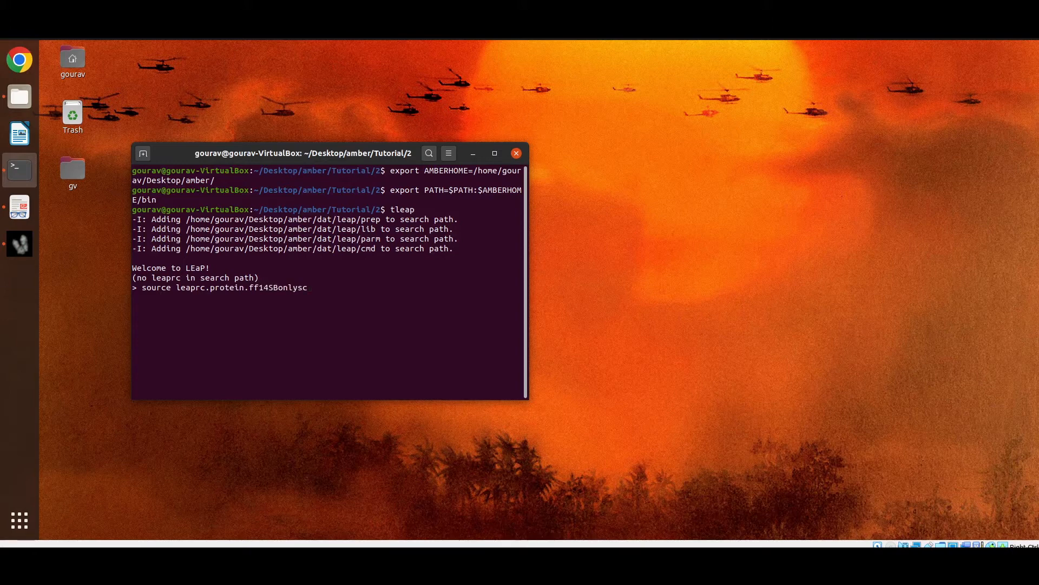
key(Return)
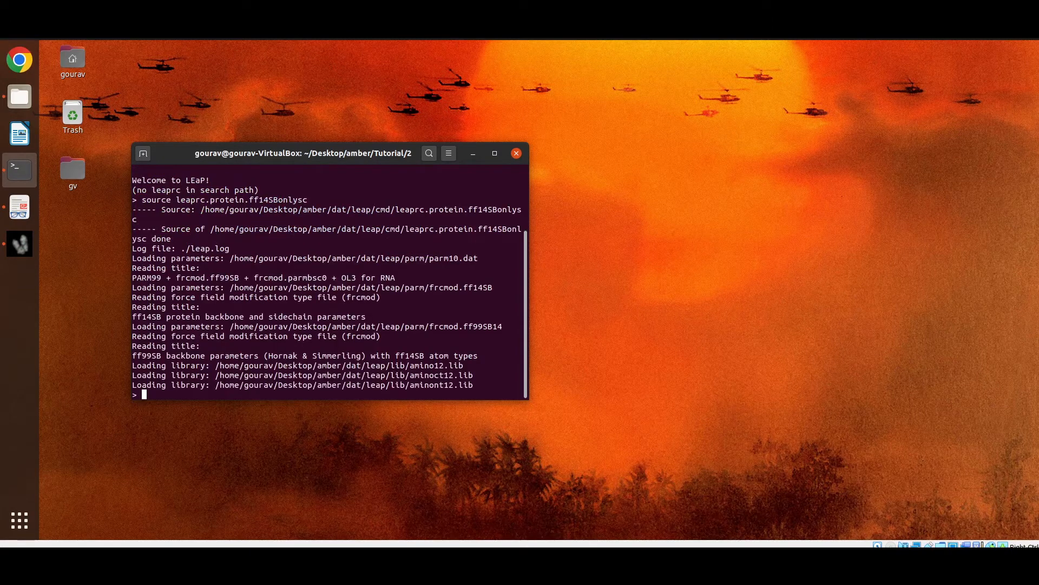
- Set the default PBradii to mbondi3 (ArgH and AspGluO modified Bondi2 radii)
text(set def)
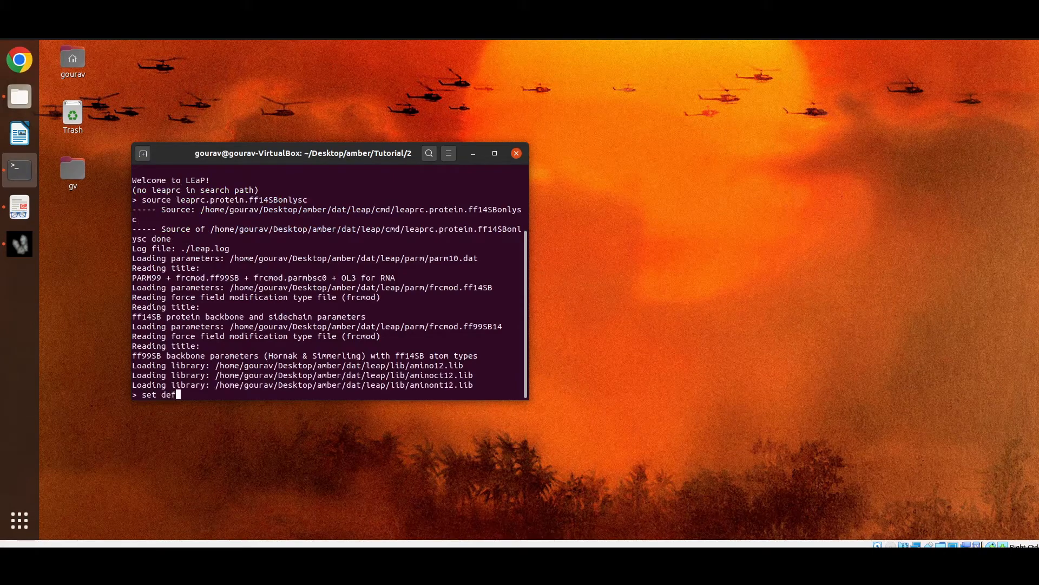
text(ault)
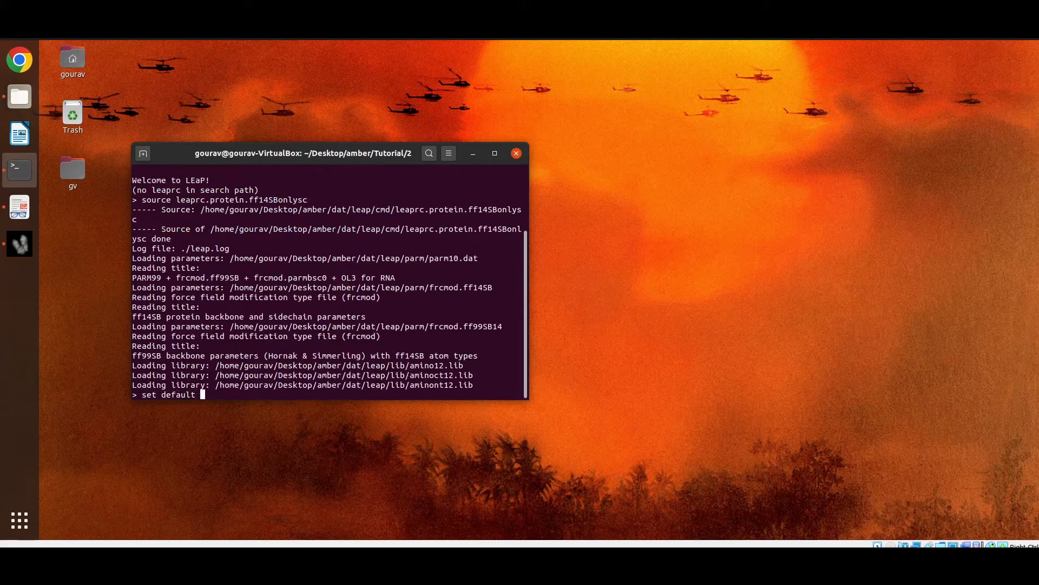
text(PBradii)
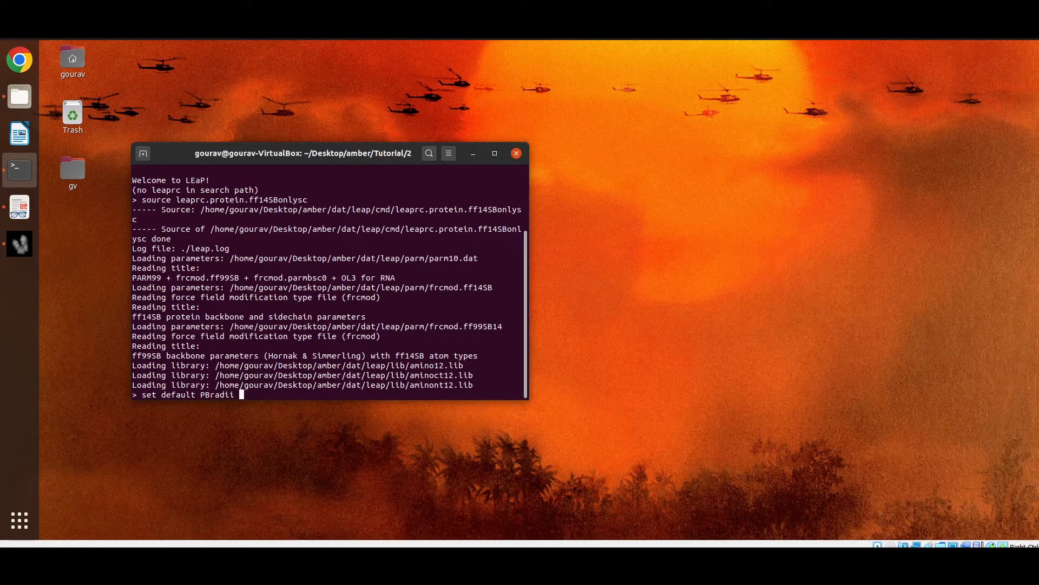
text(mbondi)
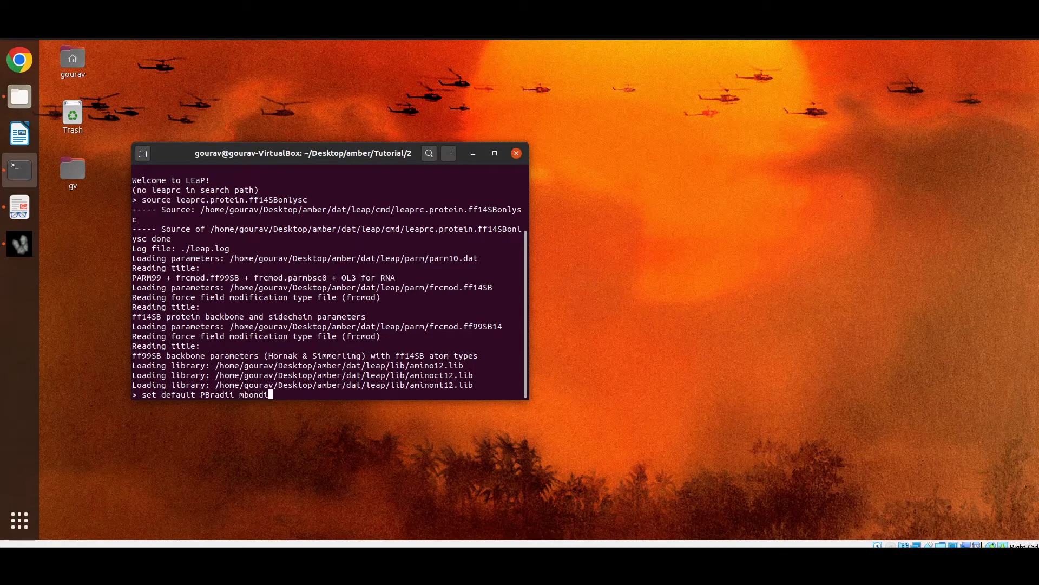
key(Return)
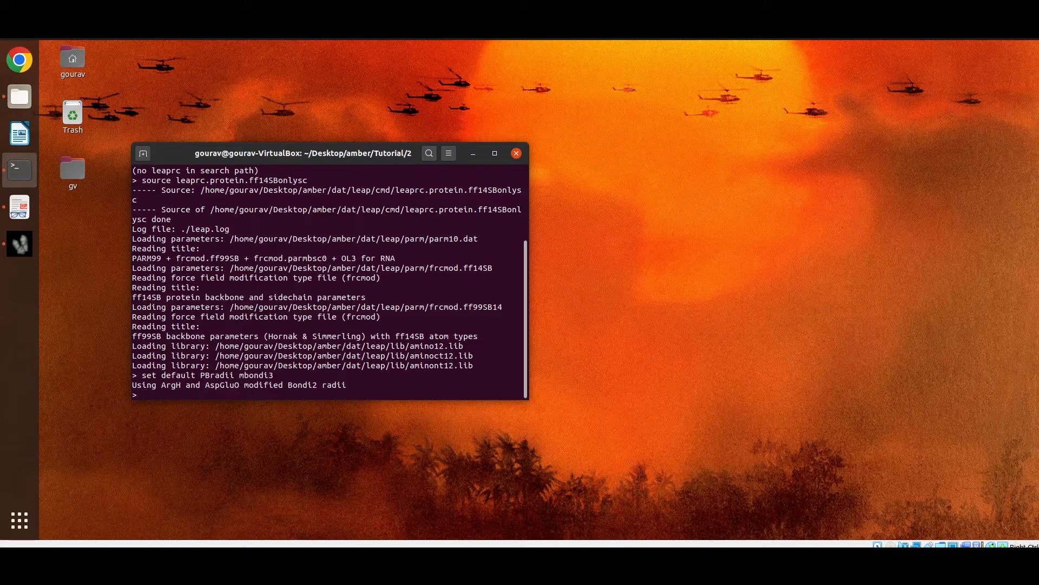
mouse_move(143, 394)
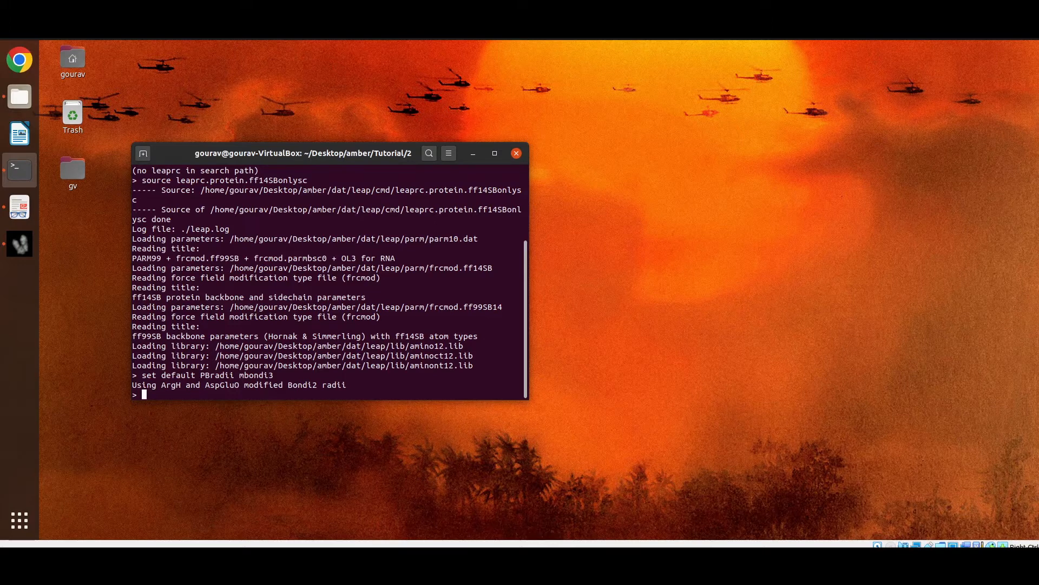
- Build a unit pep from the sequence { ALA GLY SER }
text(pe)
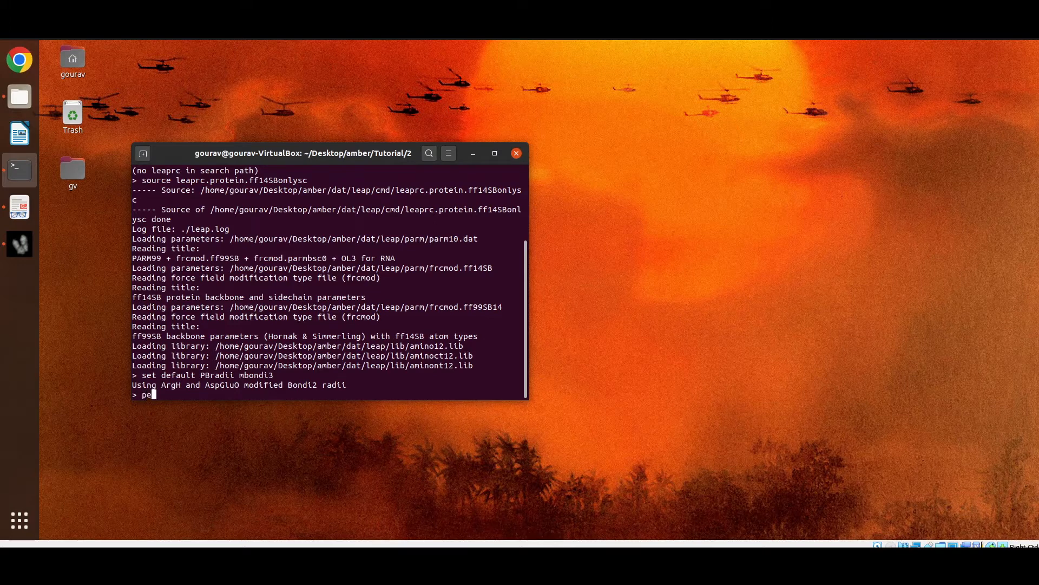
text(p = se)
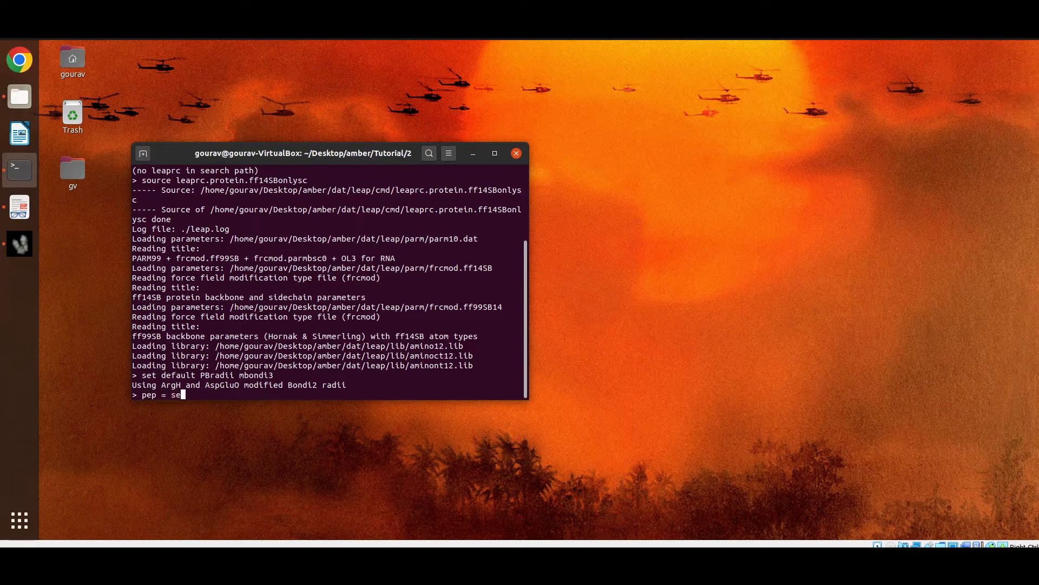
text(quence)
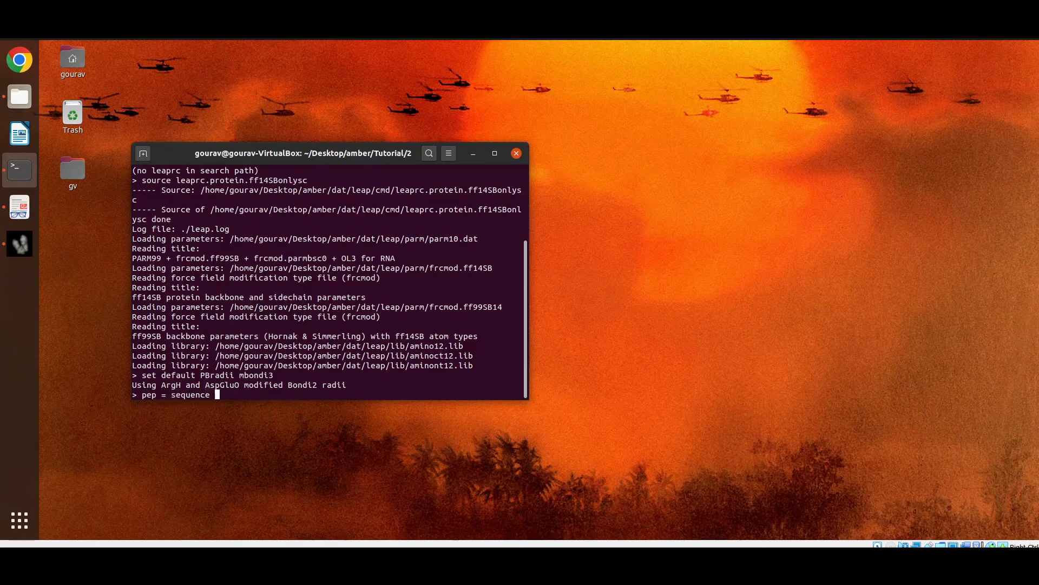
text({)
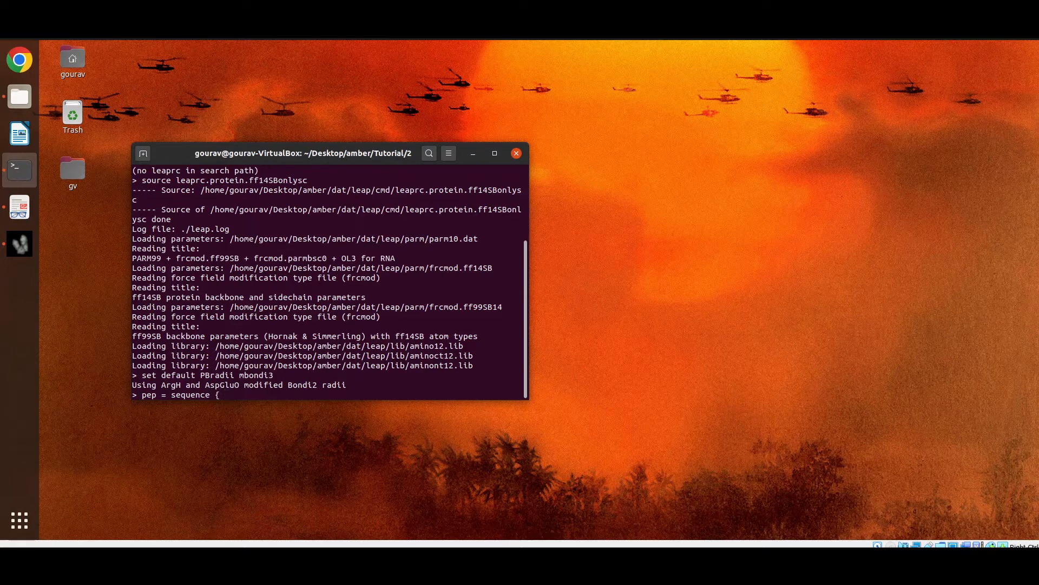
text(ALA GL)
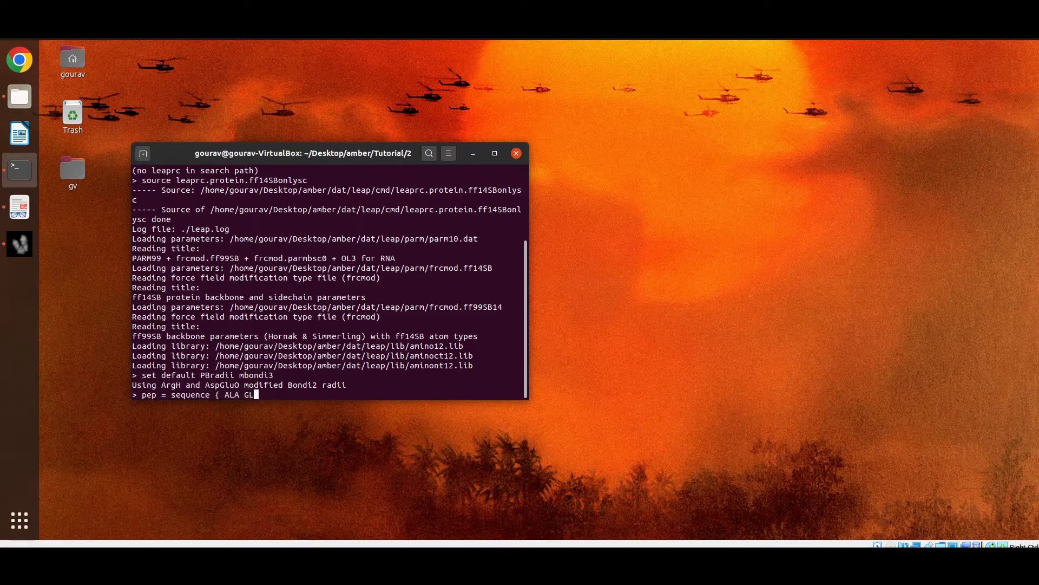
text(Y SE)
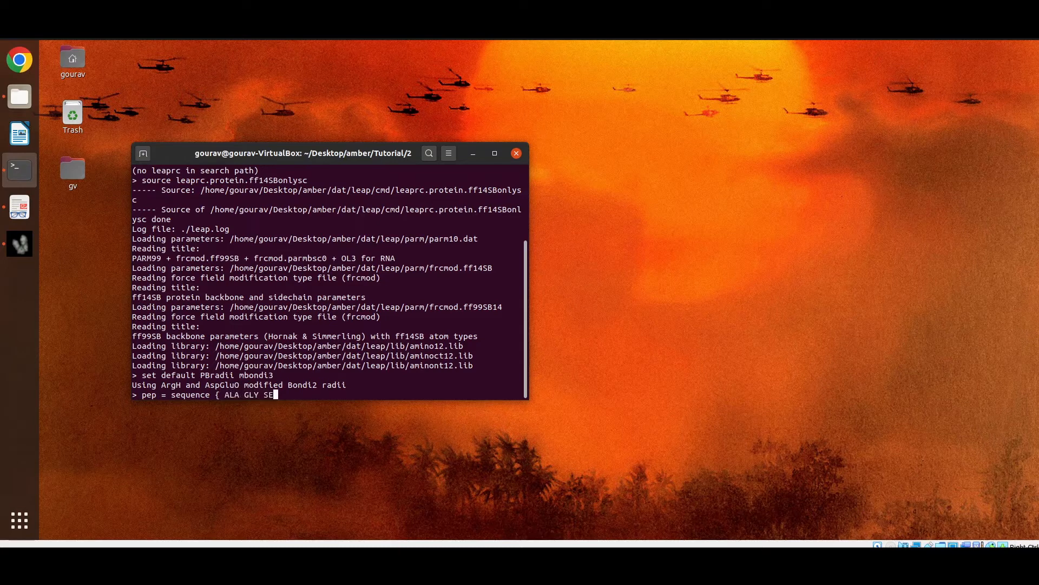
text(R })
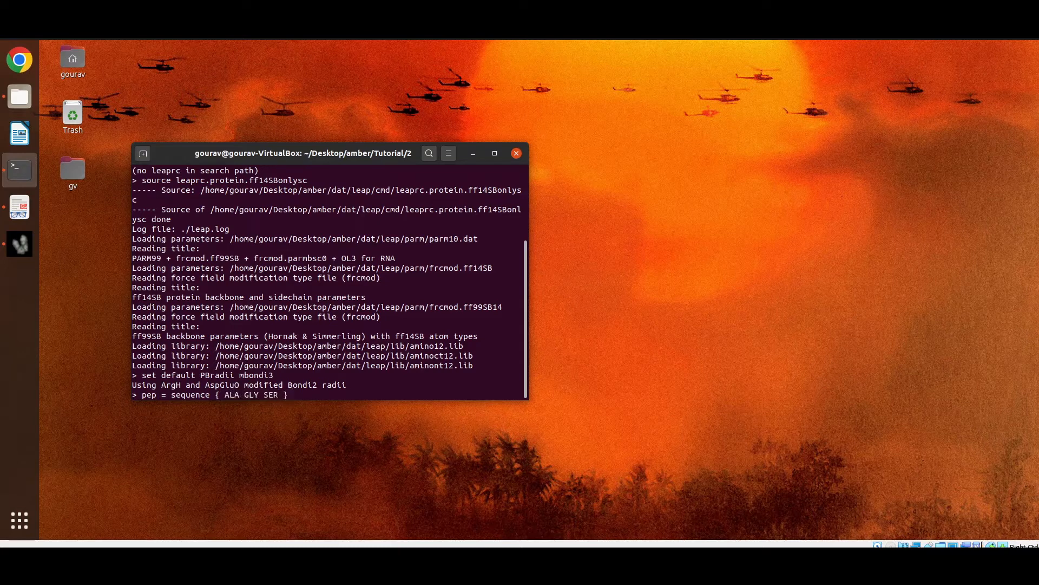
mouse_move(290, 394)
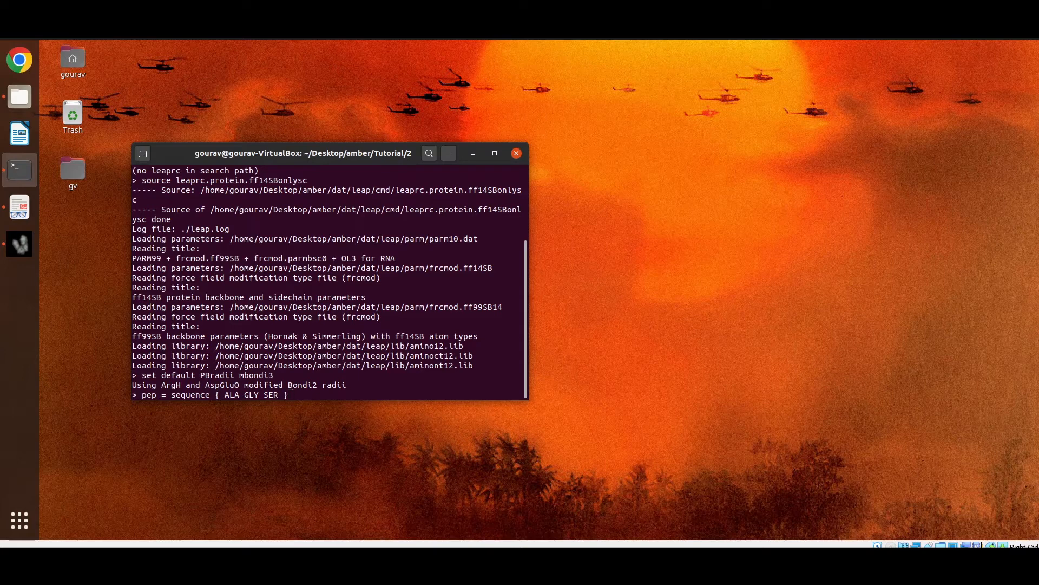
key(Return)
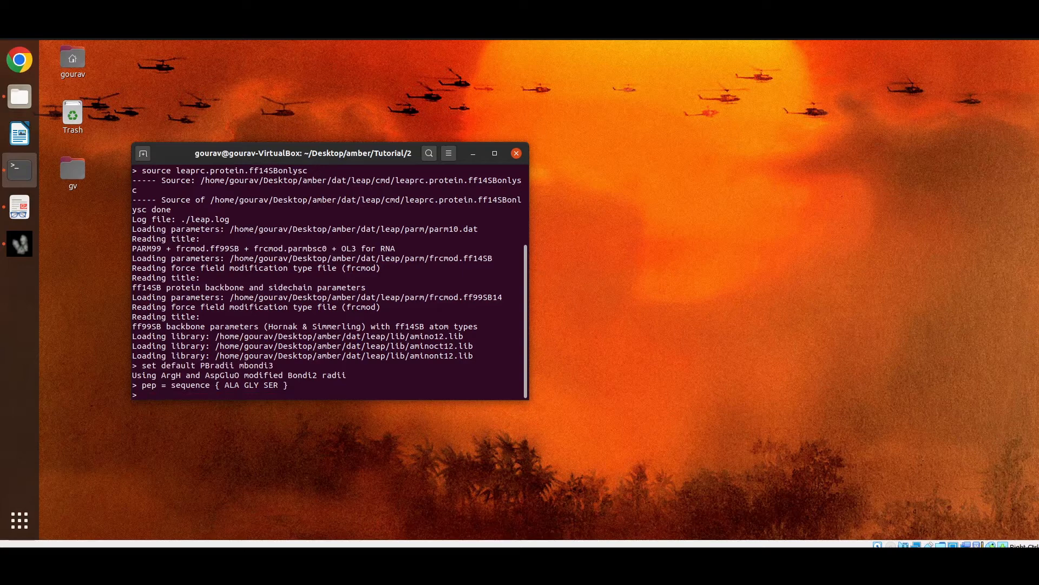
- Write pep out with savepdb as peptide.pdb
text(s)
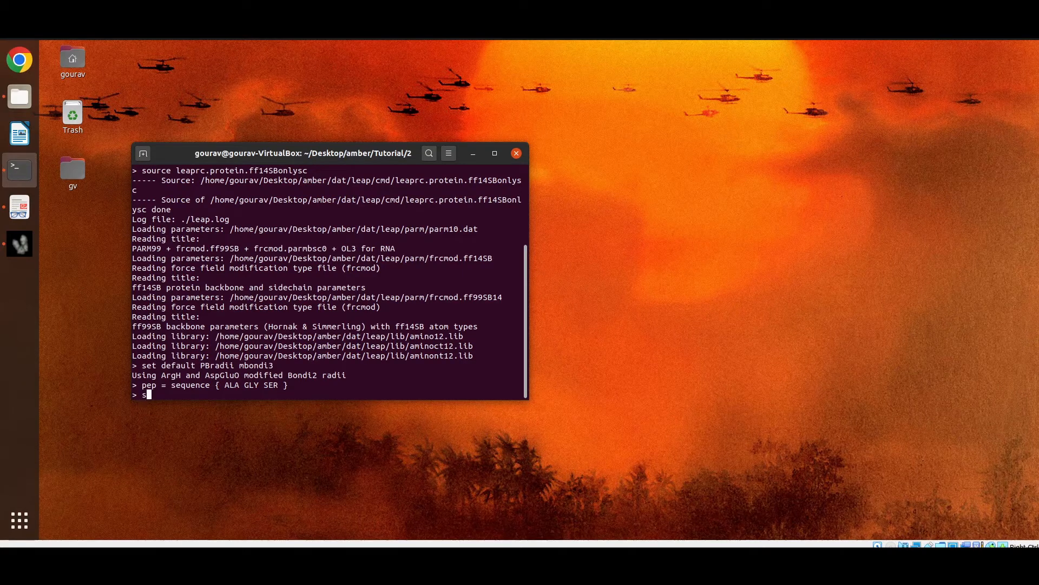
text(savepd)
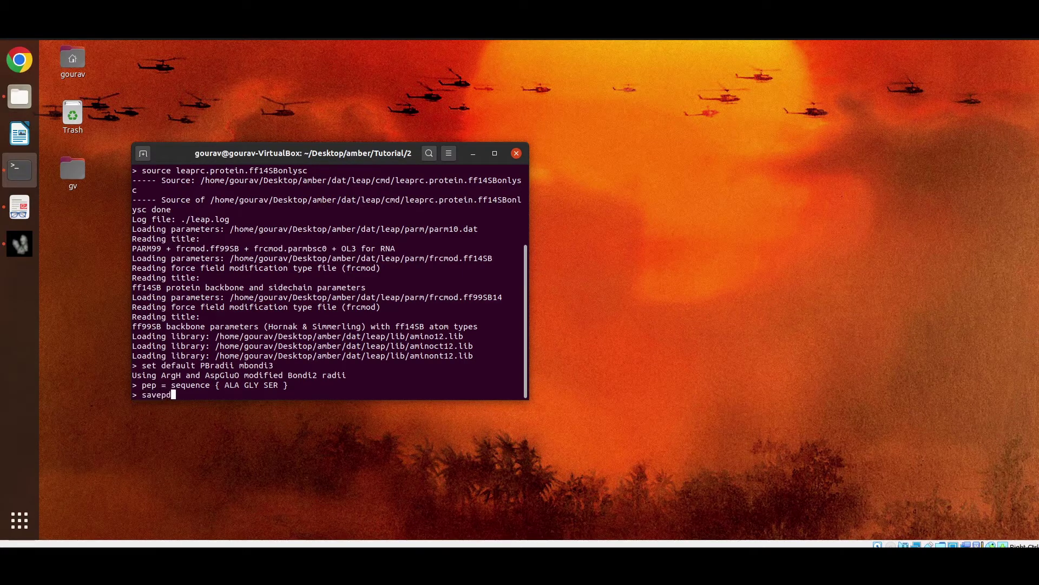
text(b)
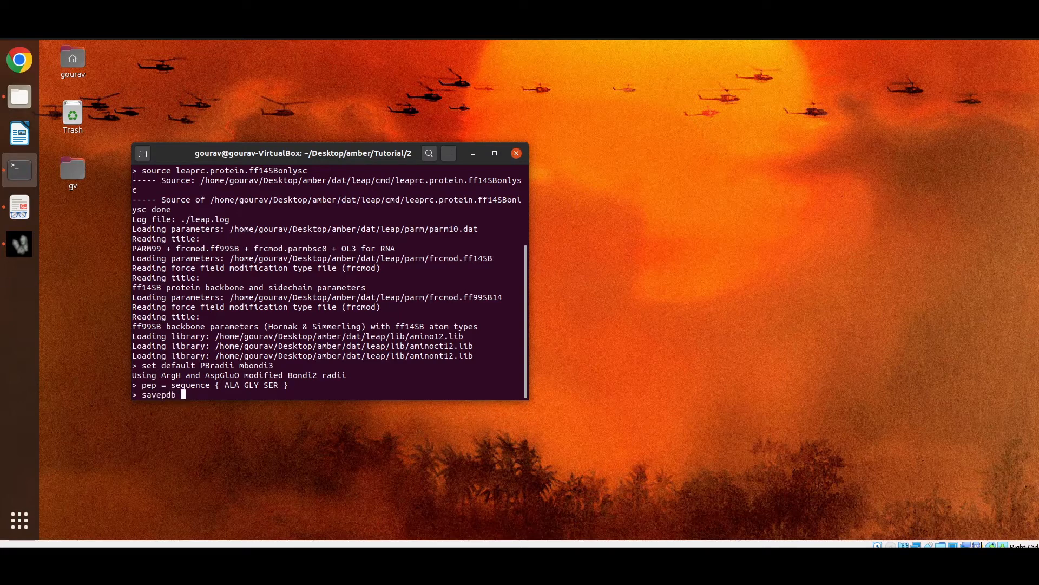
text(pep)
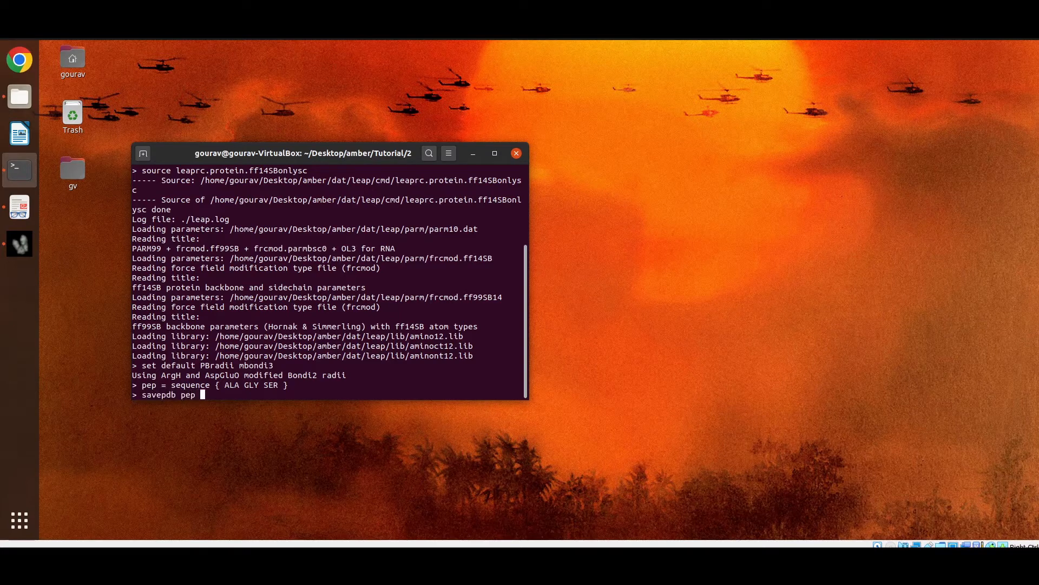
text(pept)
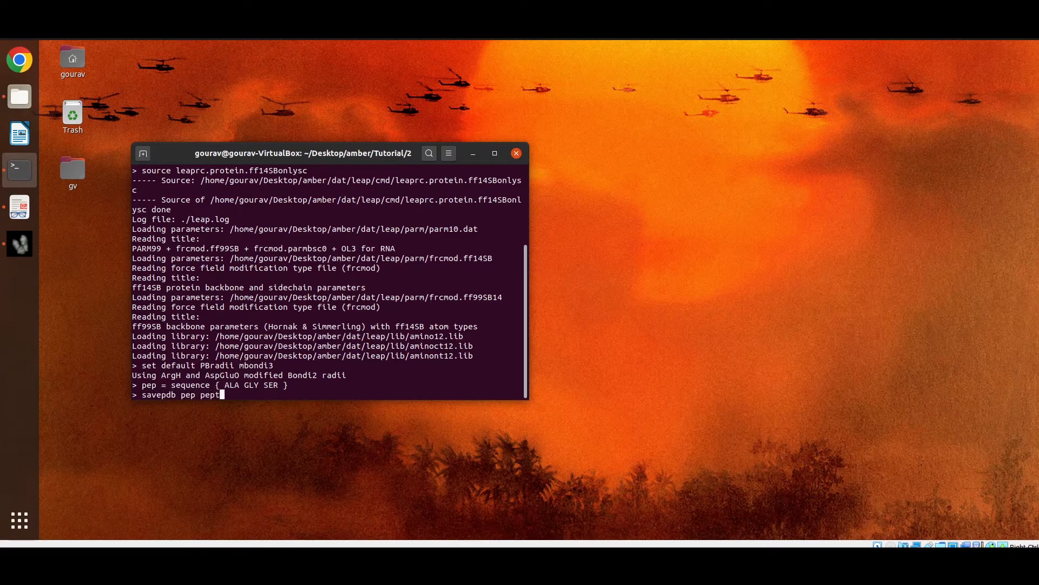
text(ide.p)
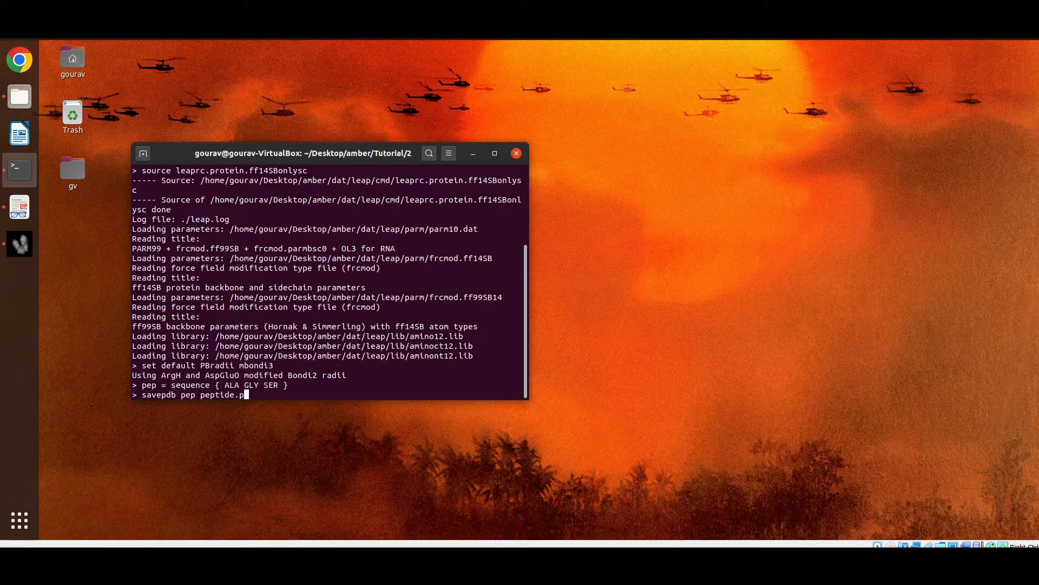
text(db)
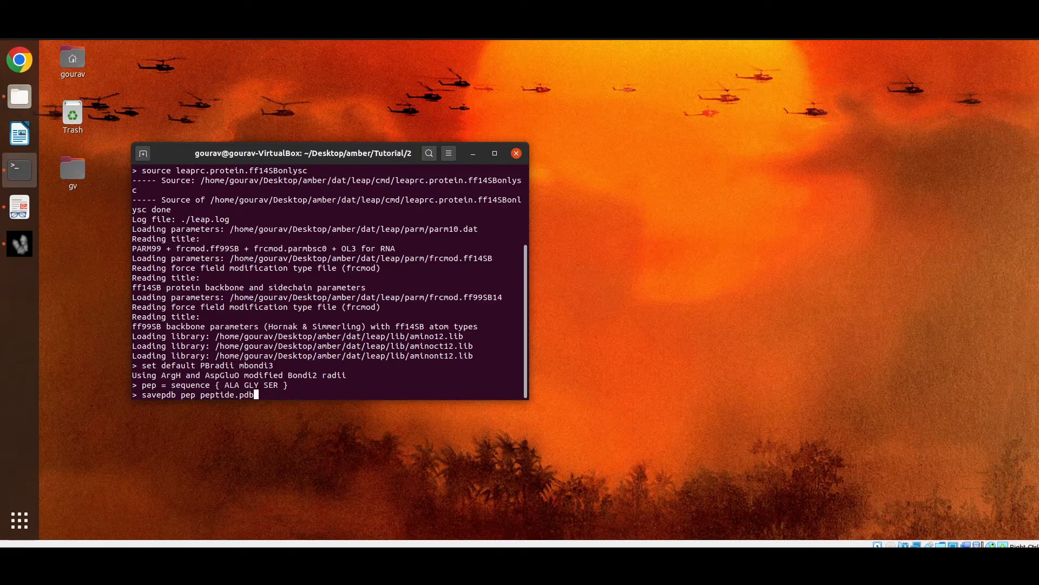
key(Return)
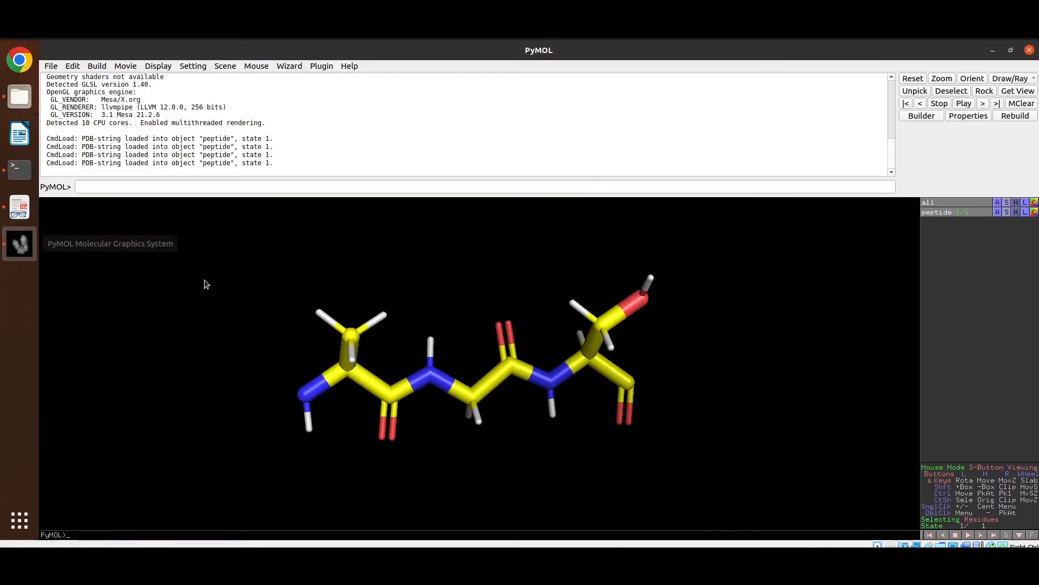
mouse_move(523, 331)
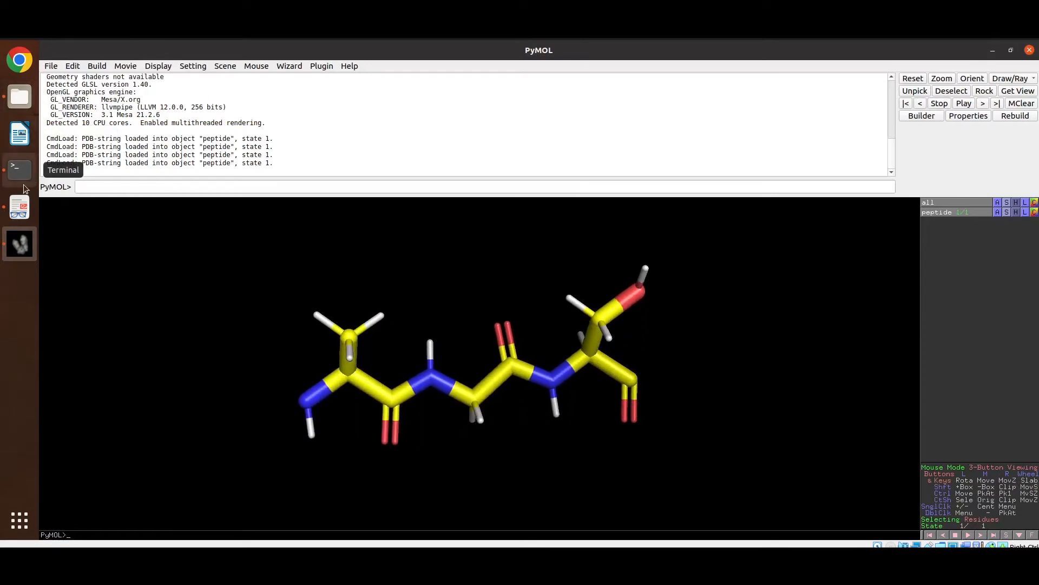
- Bring the tLEaP terminal back to the front after viewing the peptide in PyMOL
click(18, 170)
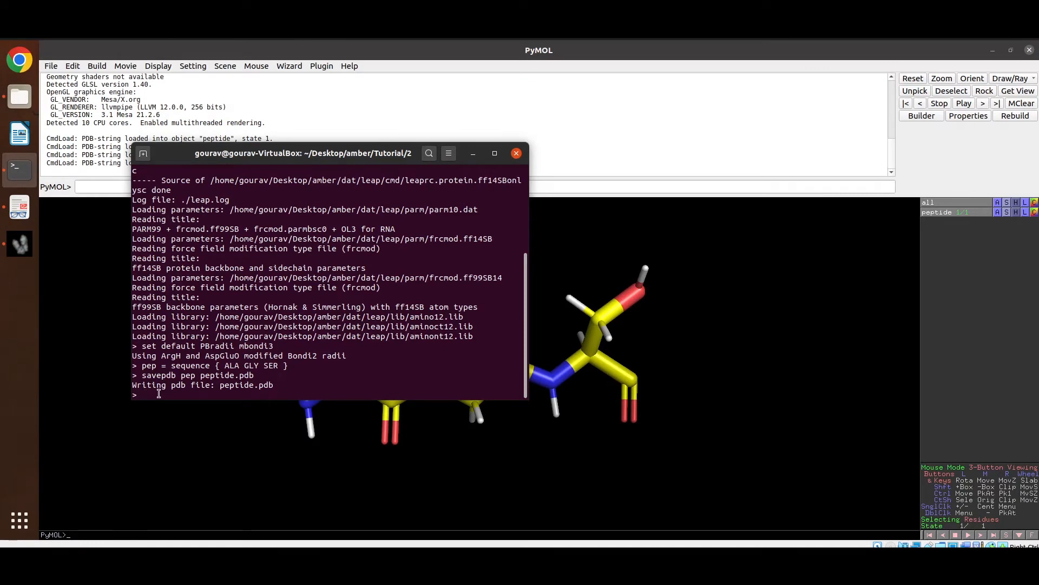
- Save pep's topology and coordinates with saveamberparm as tri.parm7 and tri.rst7
text(savea)
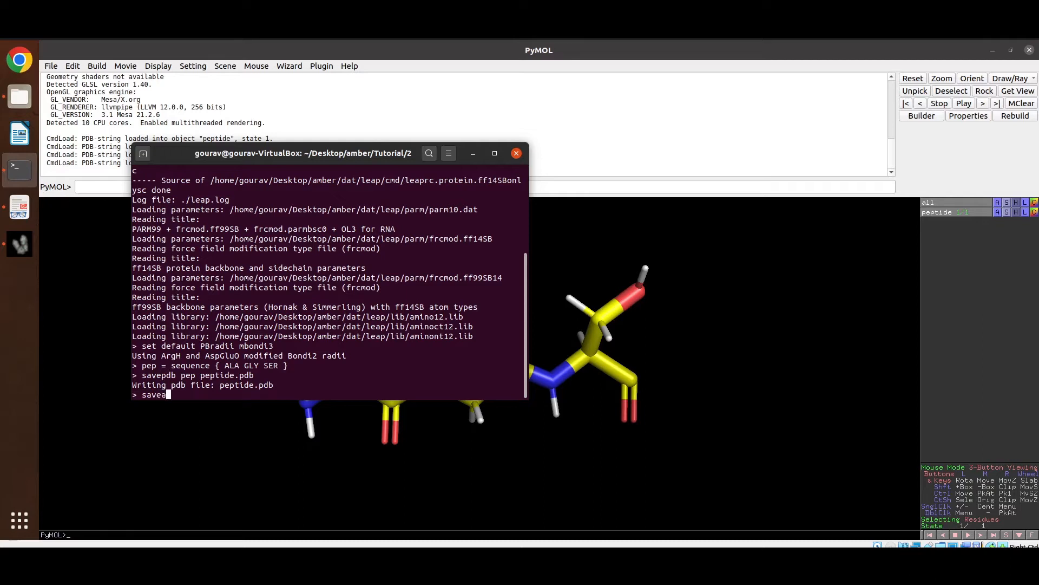
text(mberparm pep)
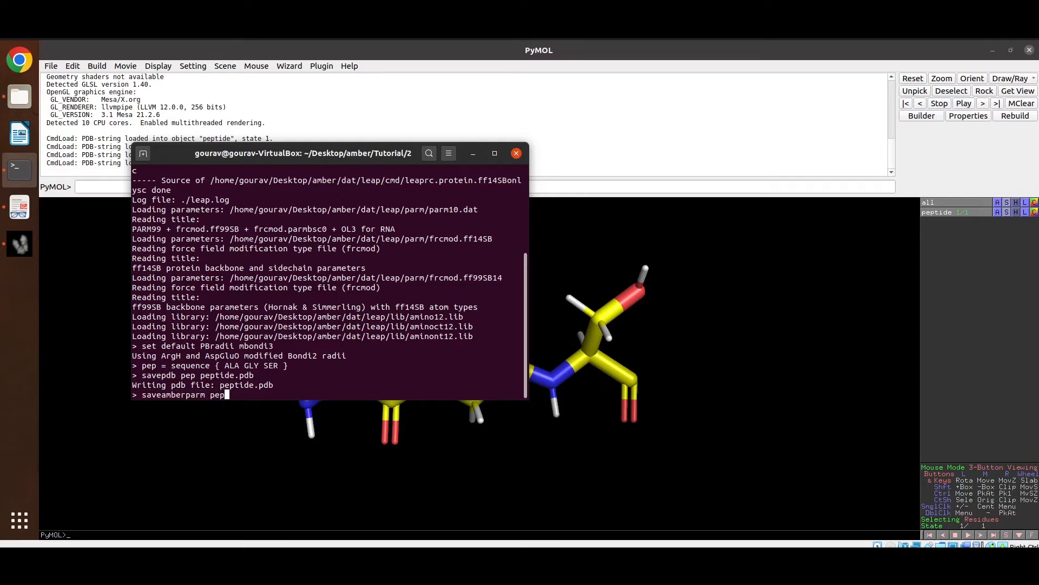
text(t)
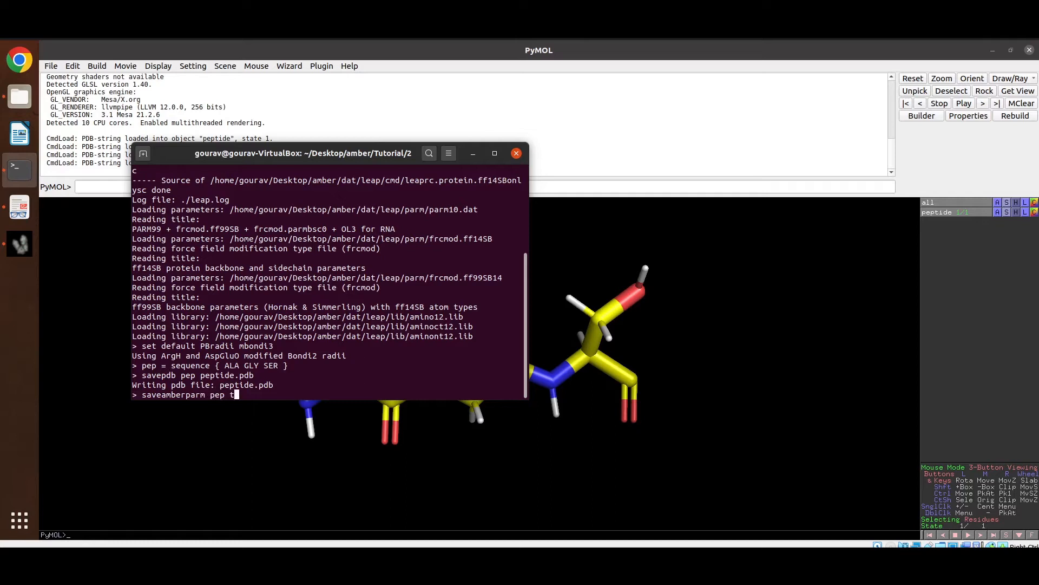
text(ri.par)
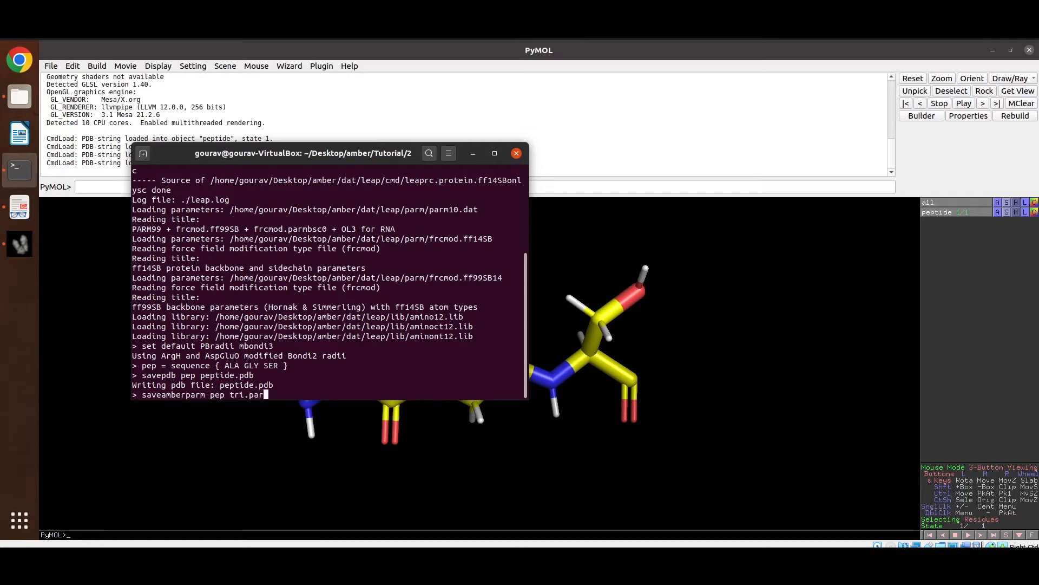
text(m7)
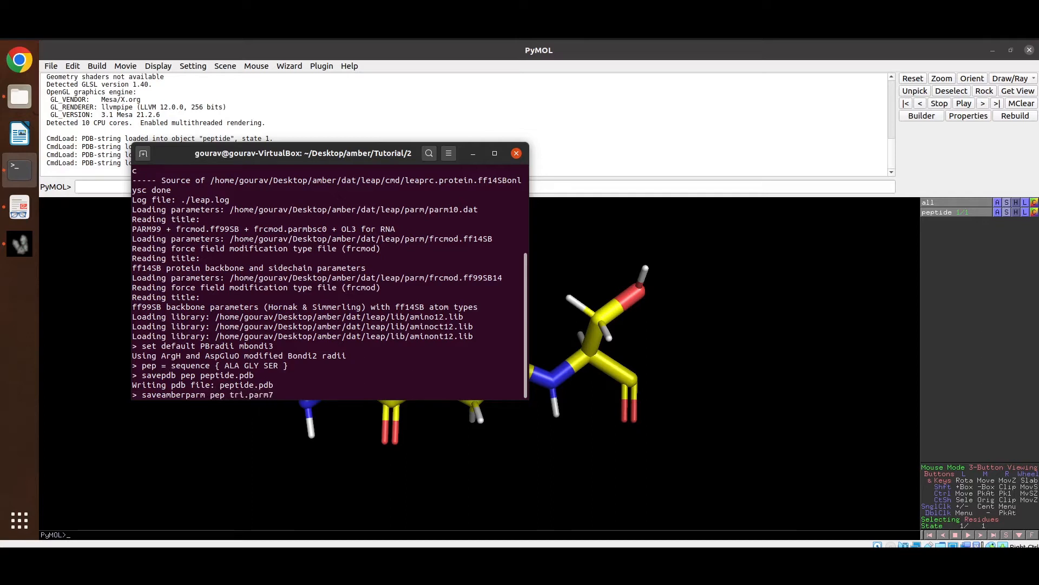
text(t)
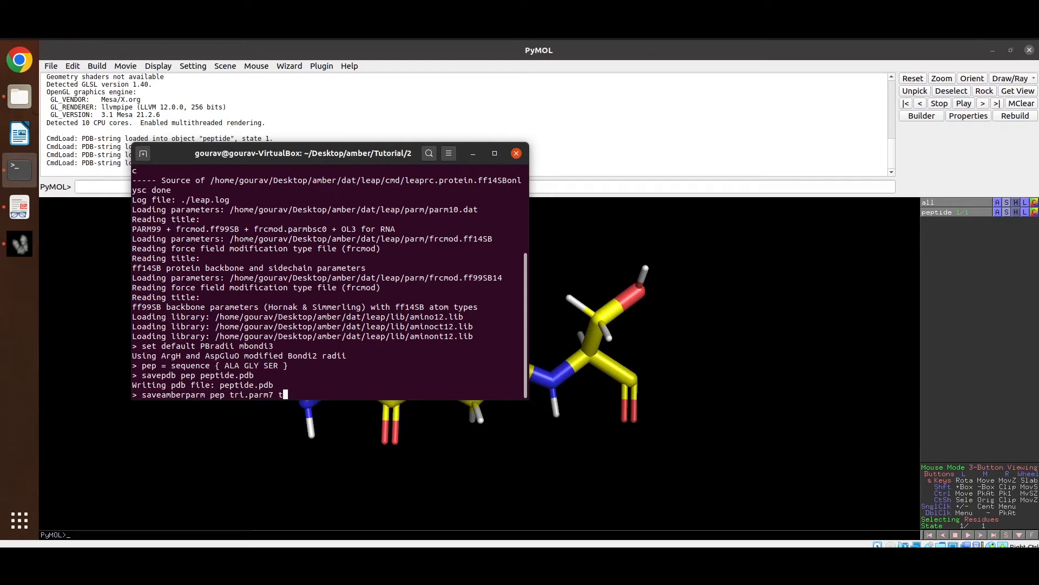
text(tri.r)
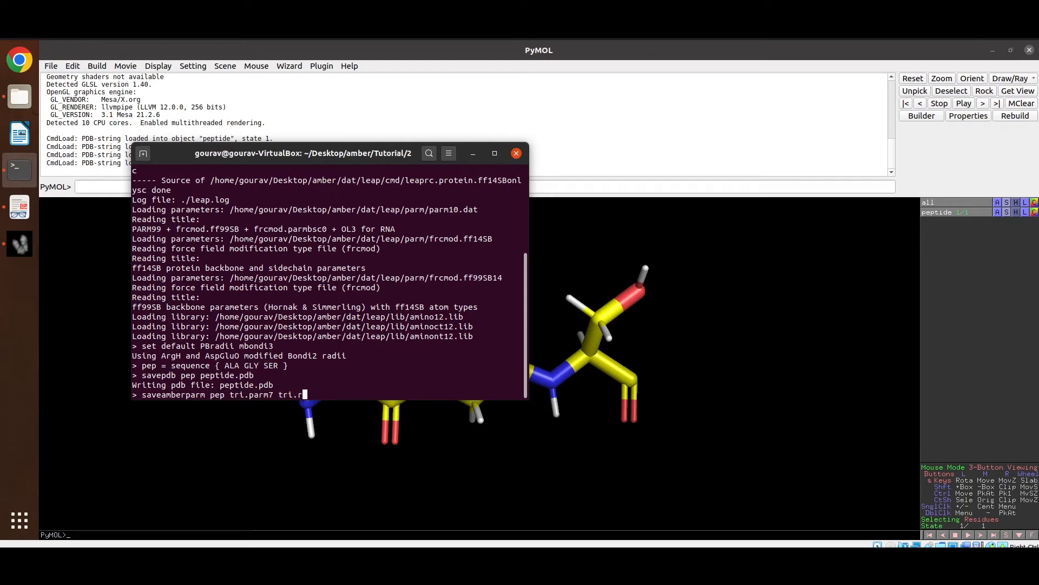
text(st7)
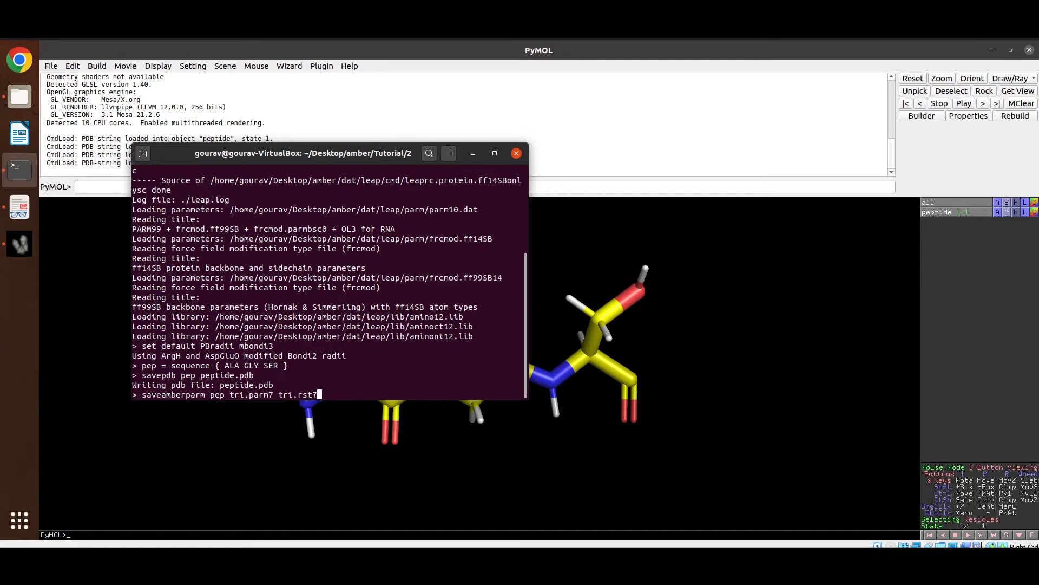
key(Return)
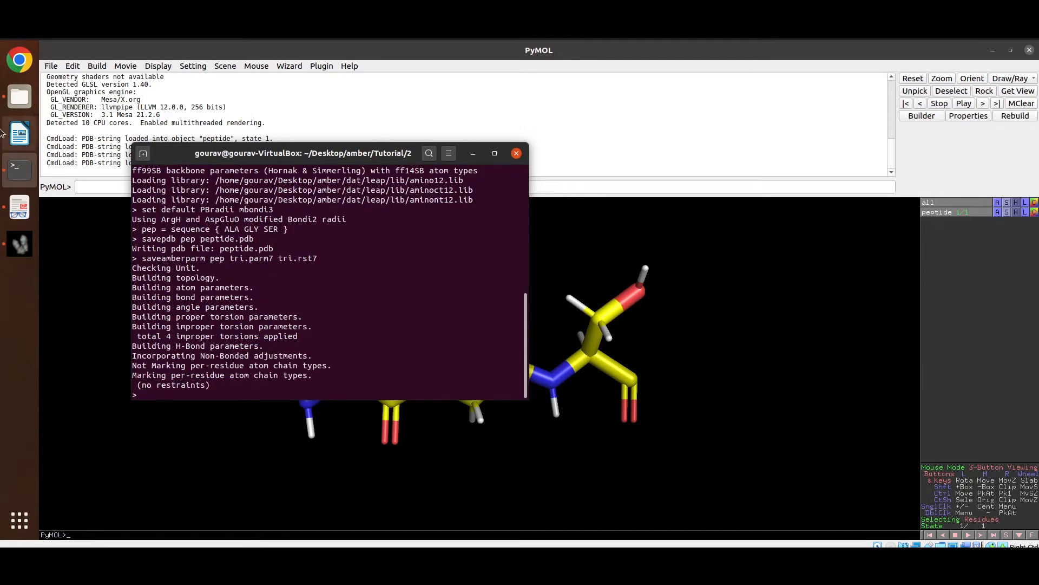
click(310, 99)
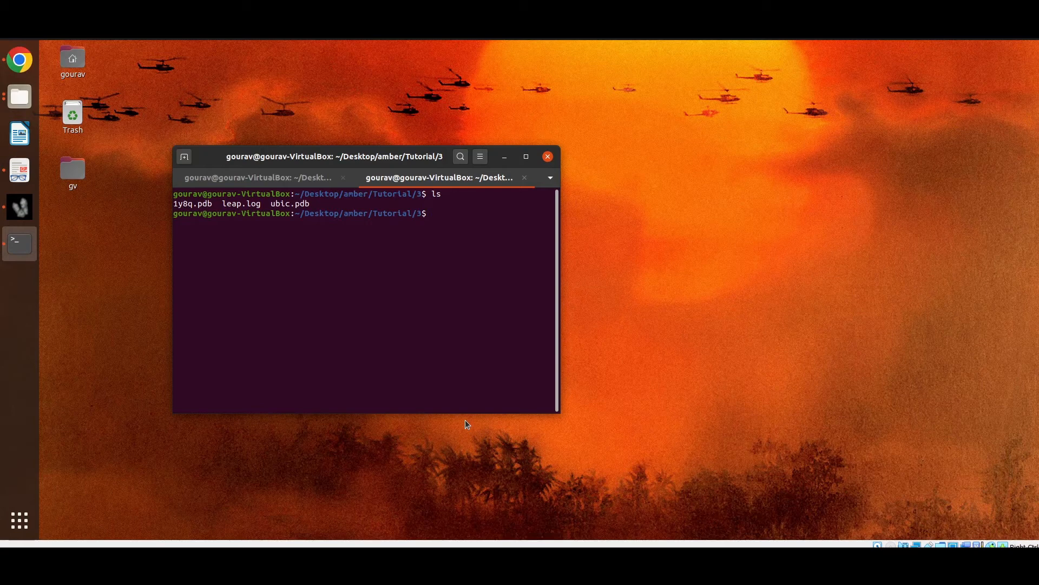
mouse_move(293, 206)
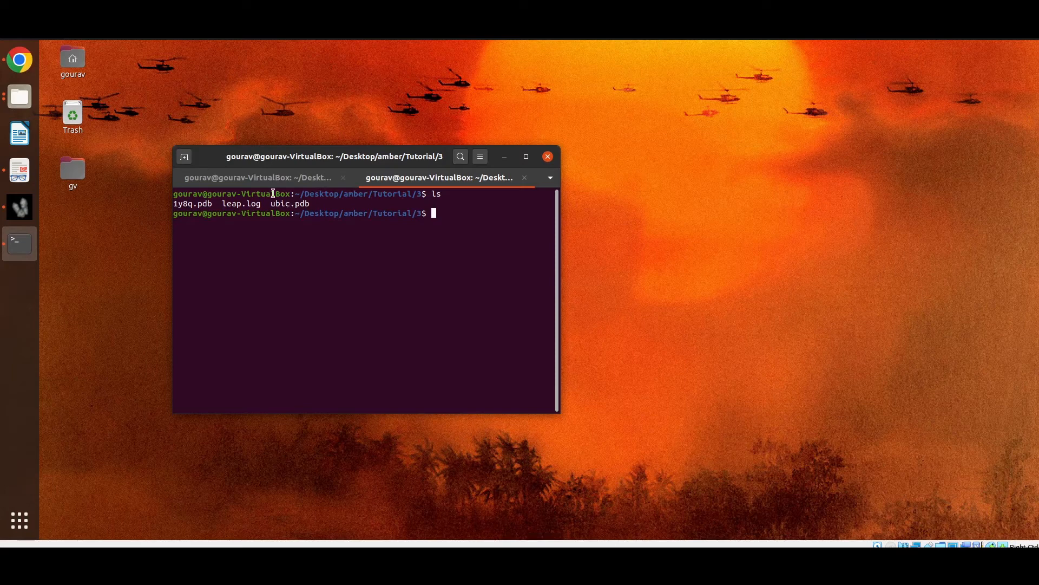
mouse_move(300, 215)
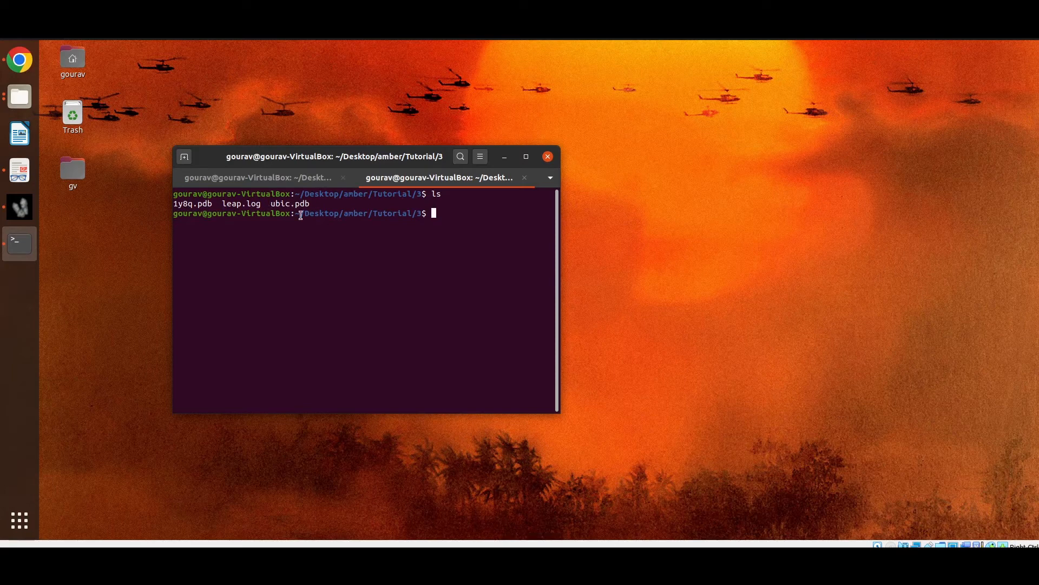
- Begin launching tleap in the Tutorial/3 terminal tab
text(tleap)
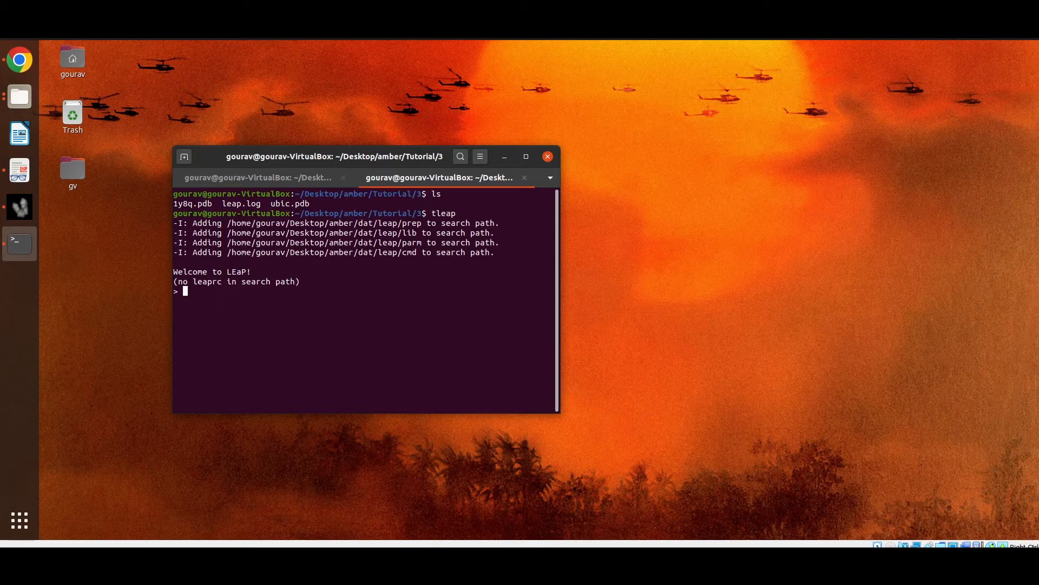
- Source leaprc.protein.ff14SB to load the ff14SB protein force field
text(sour)
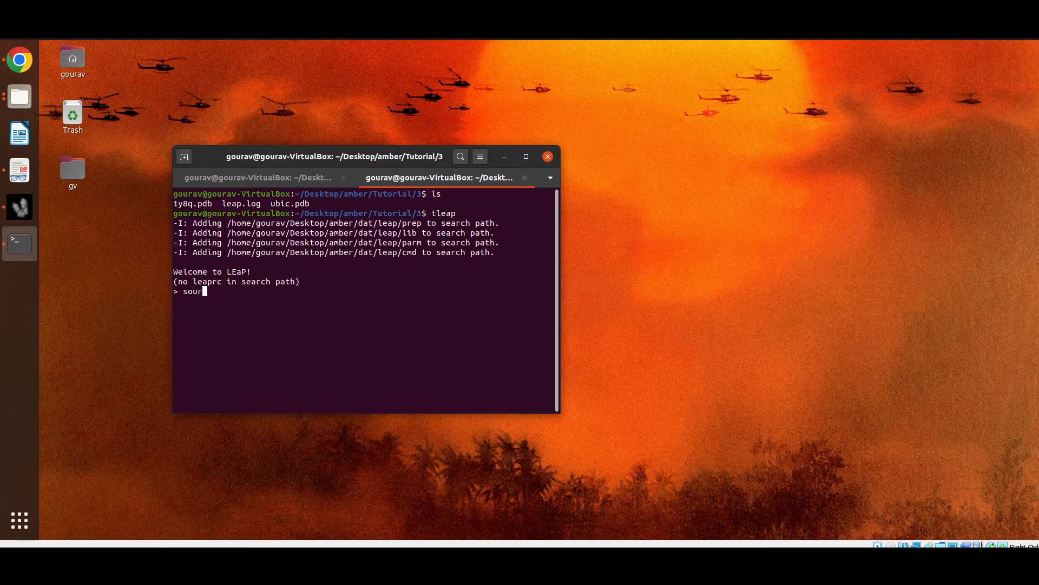
text(ce leaprc.pr)
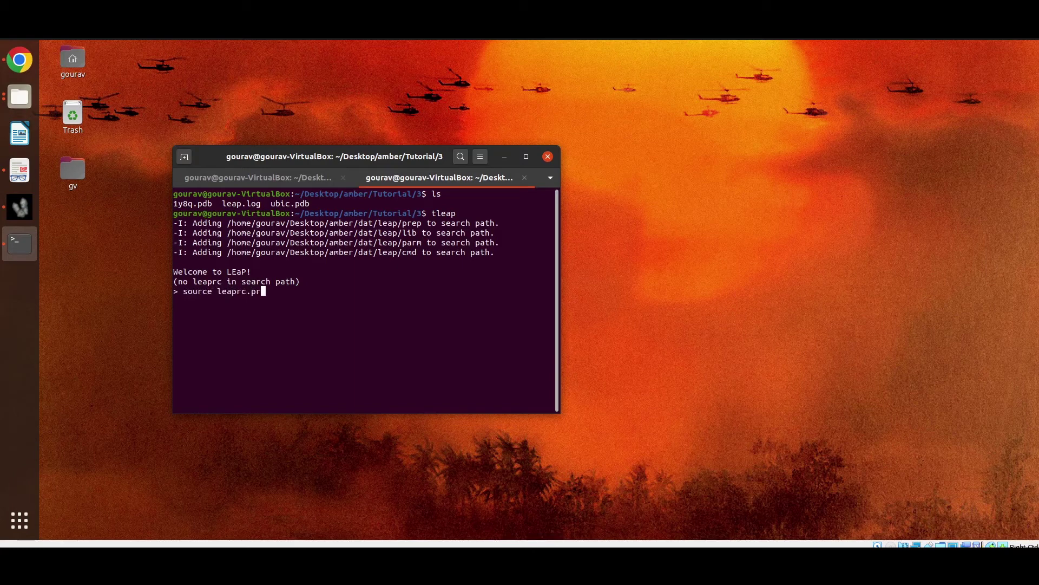
text(otein.)
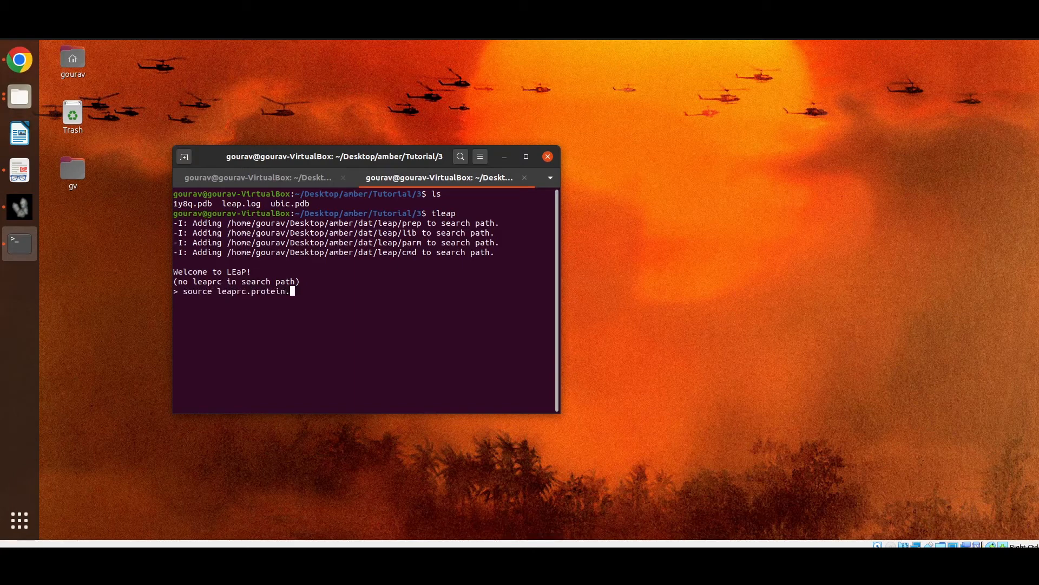
text(ff14SB)
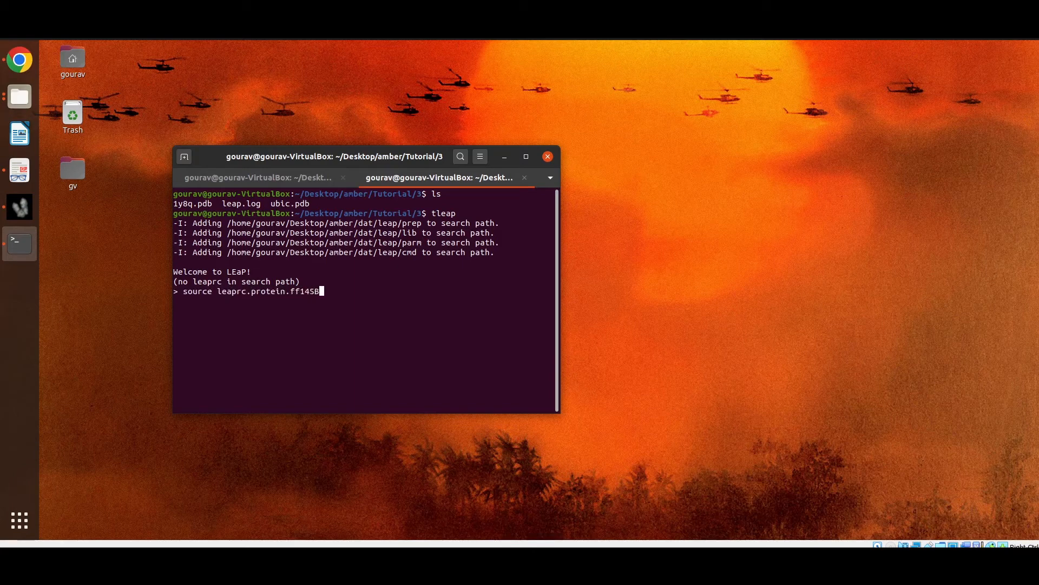
key(Return)
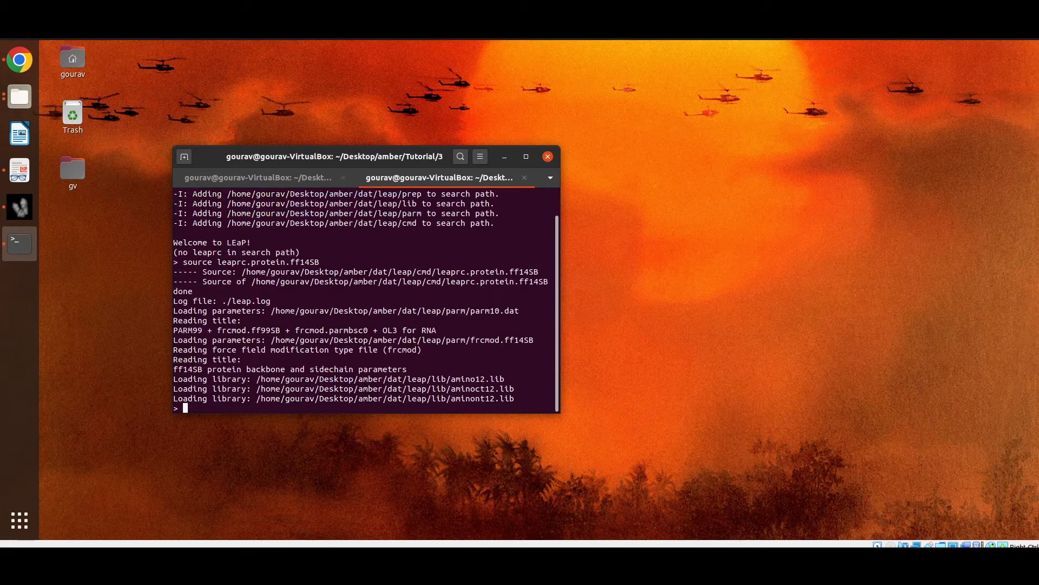
text(ub)
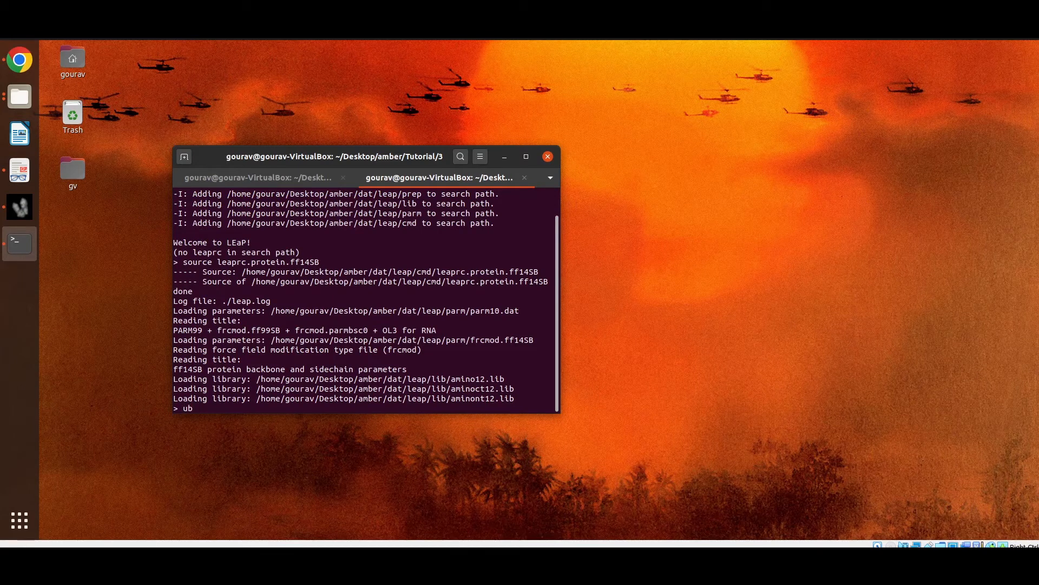
- Load ubic.pdb as ubi with loadpdb, reporting added missing atoms
text(i)
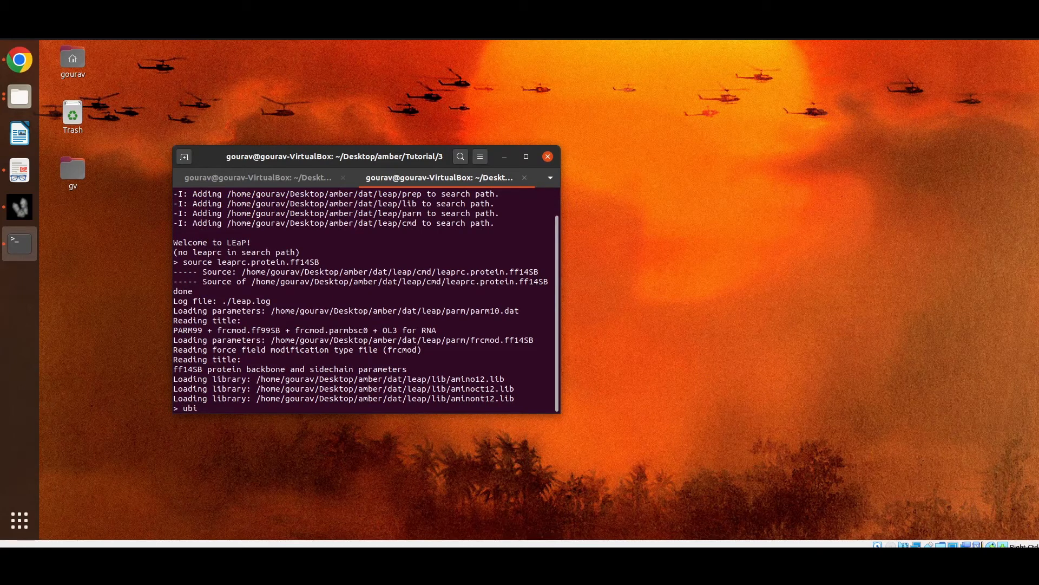
text(= l)
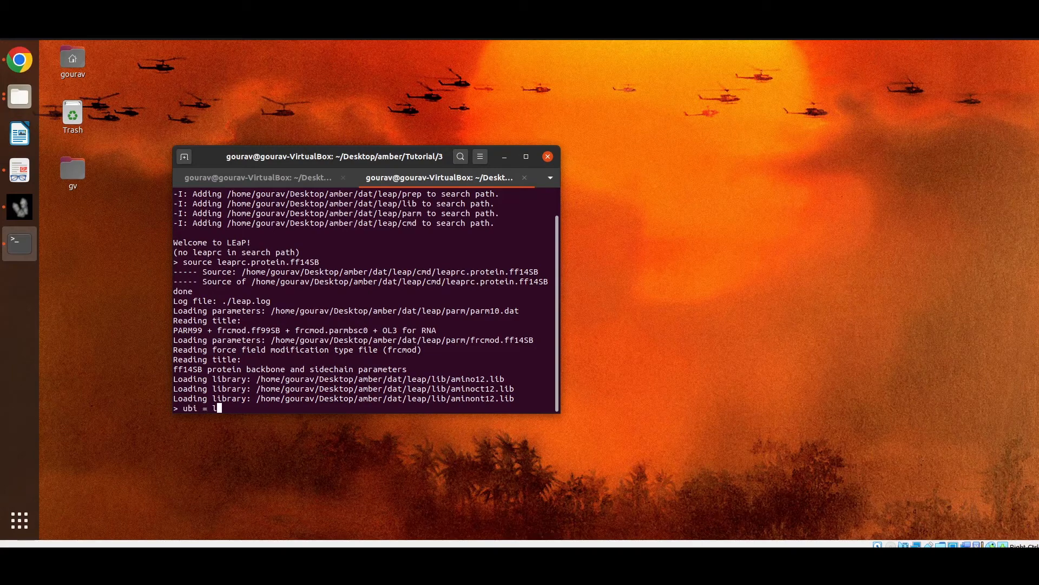
text(oadb)
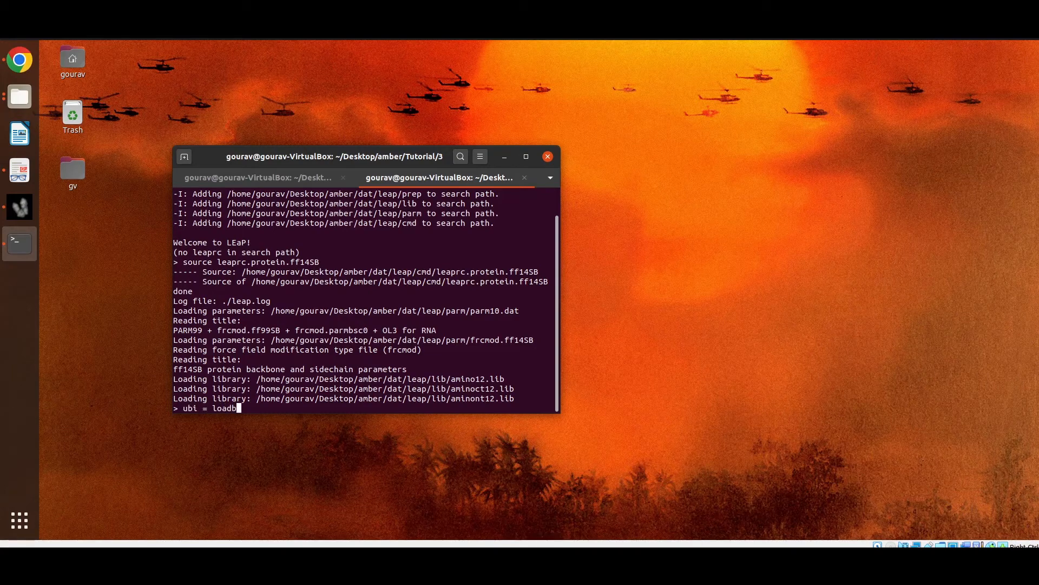
key(Backspace)
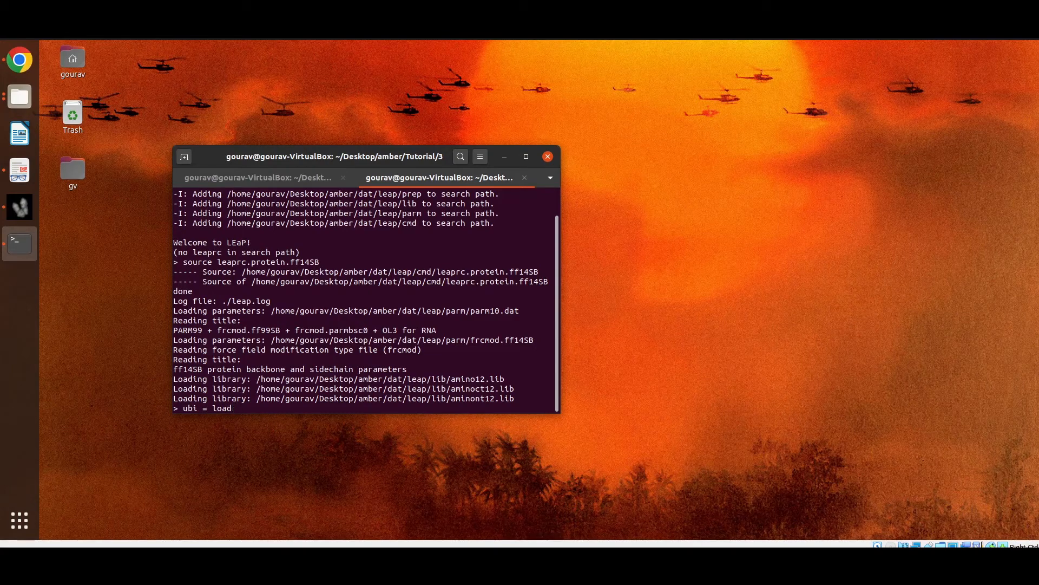
text(pdb)
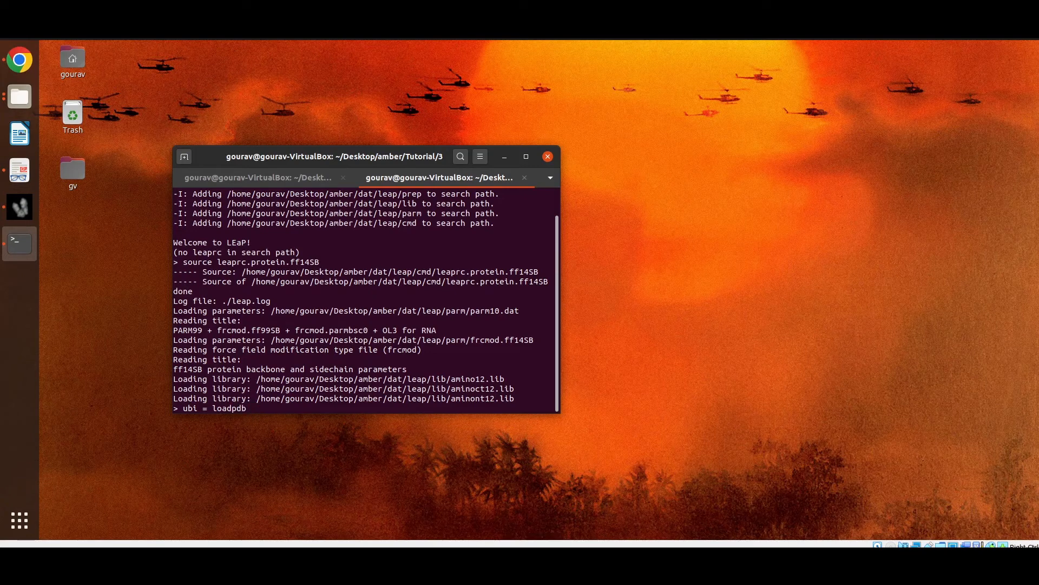
text(u)
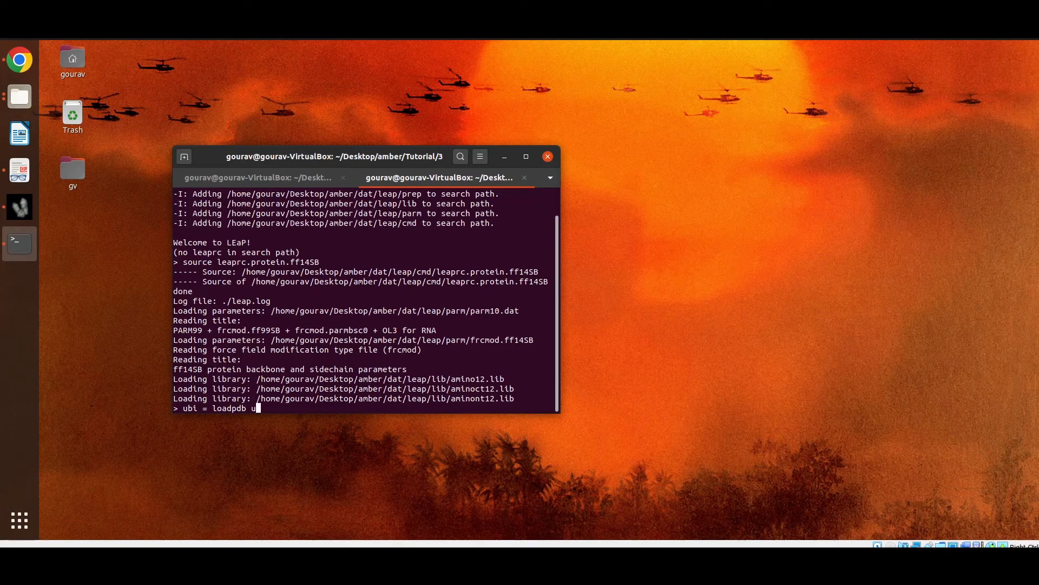
text(bic.pdb)
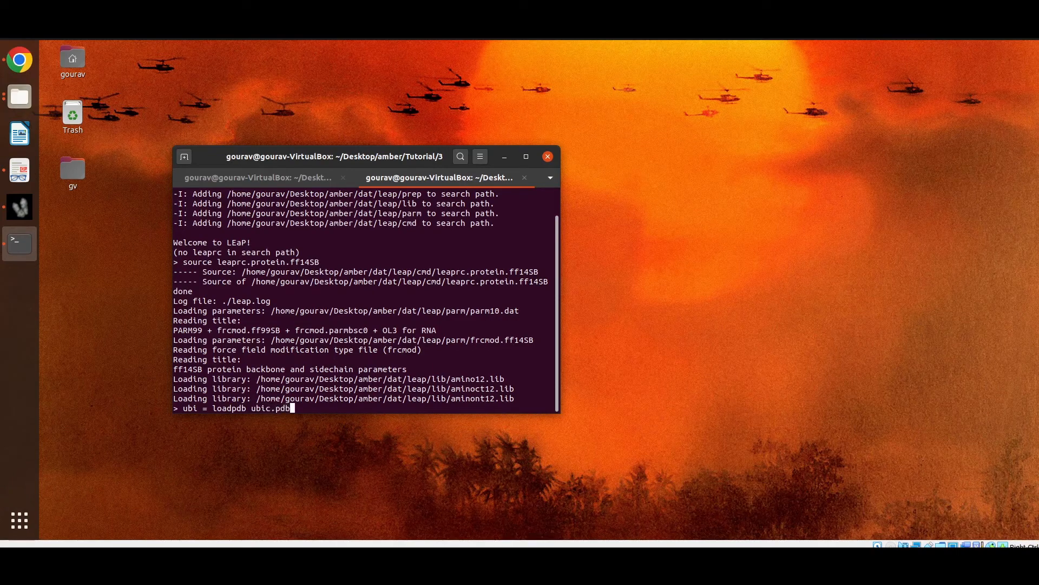
key(Return)
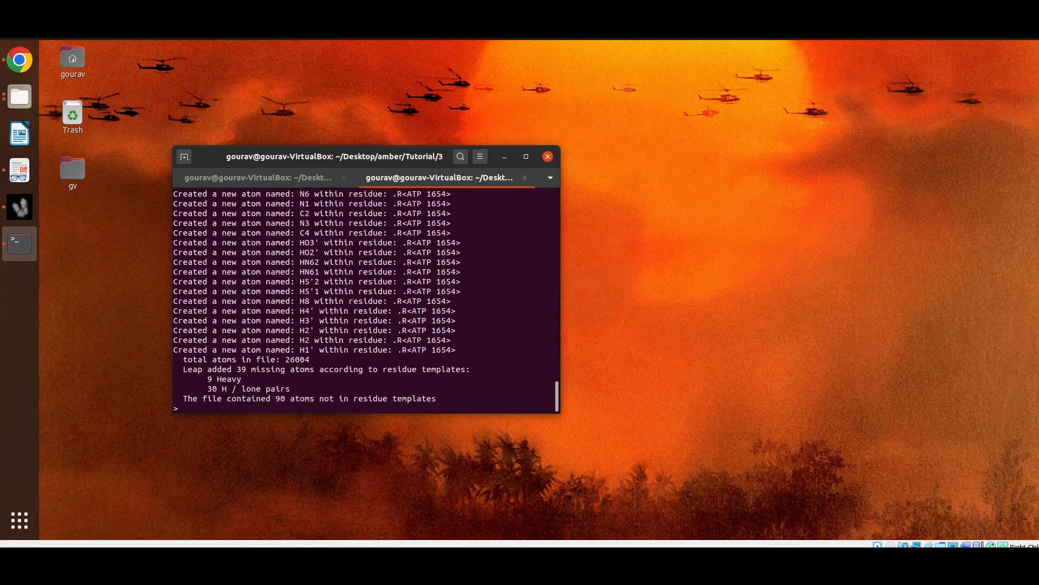
mouse_move(165, 306)
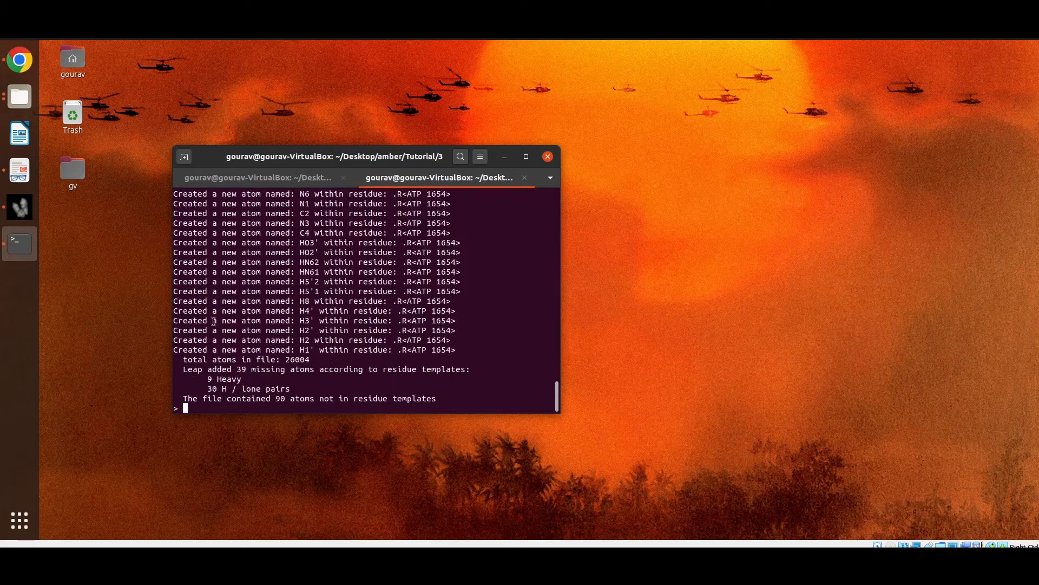
- List the residues of ubi with desc, ending with MG, ZN and ATP
text(des)
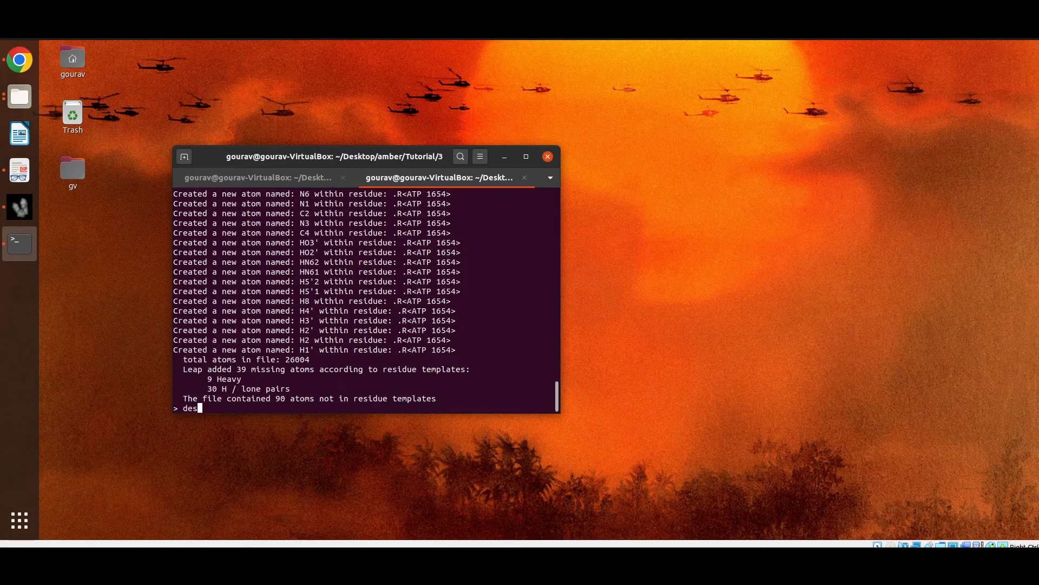
text(c ubi)
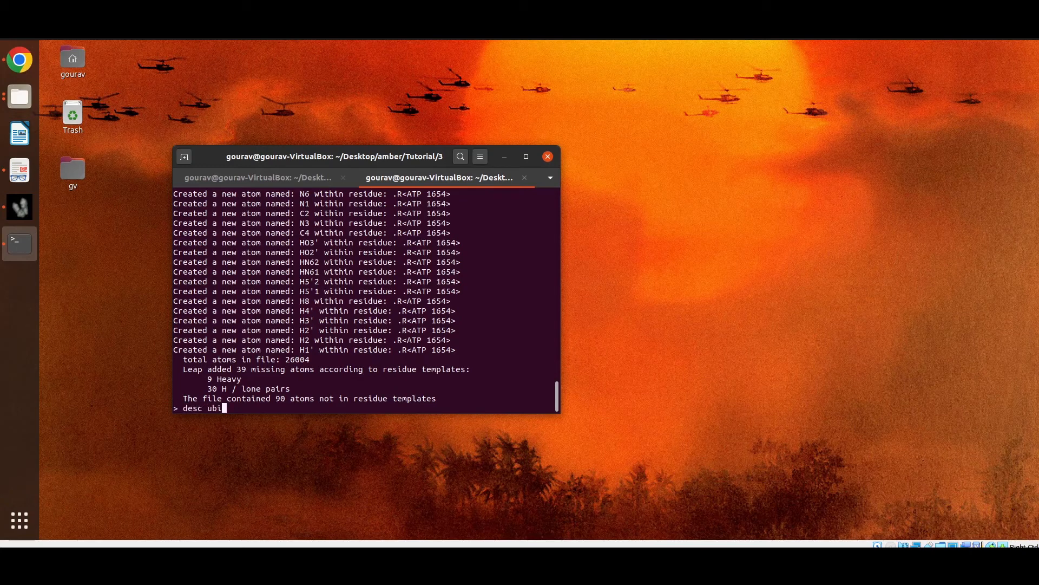
key(Return)
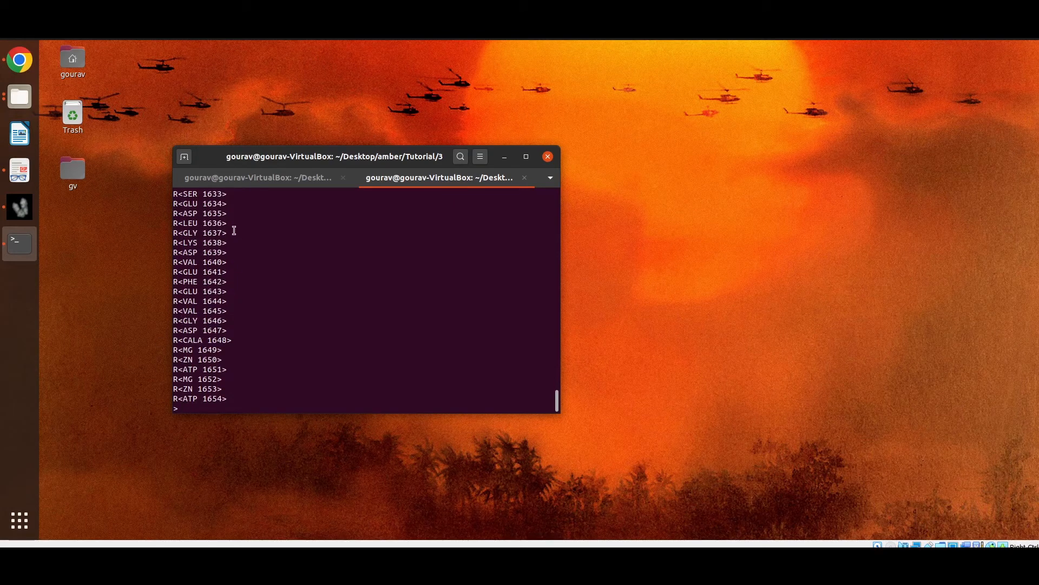
mouse_move(191, 272)
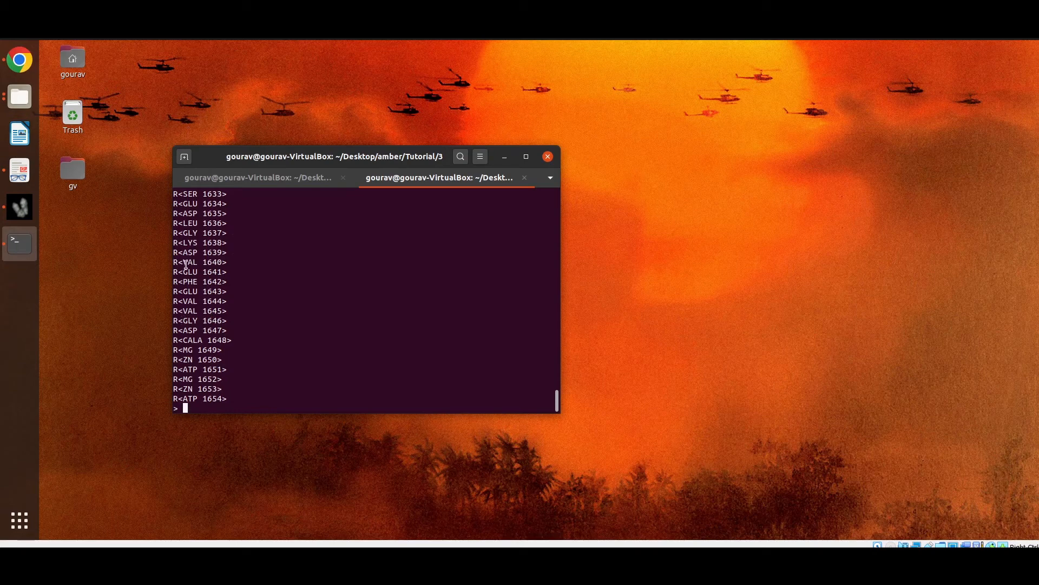
mouse_move(284, 293)
text(desc ubi)
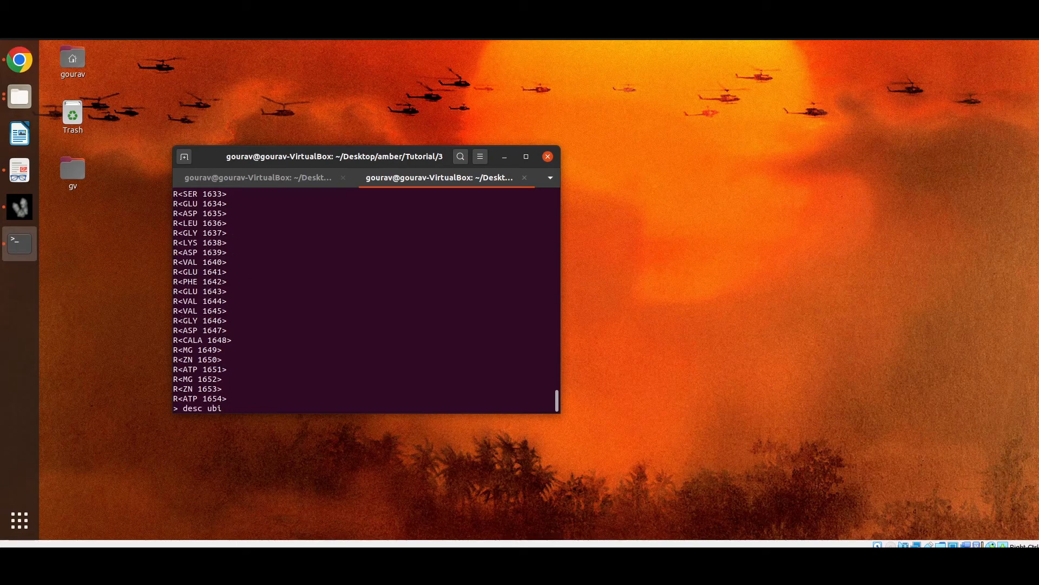
mouse_move(224, 408)
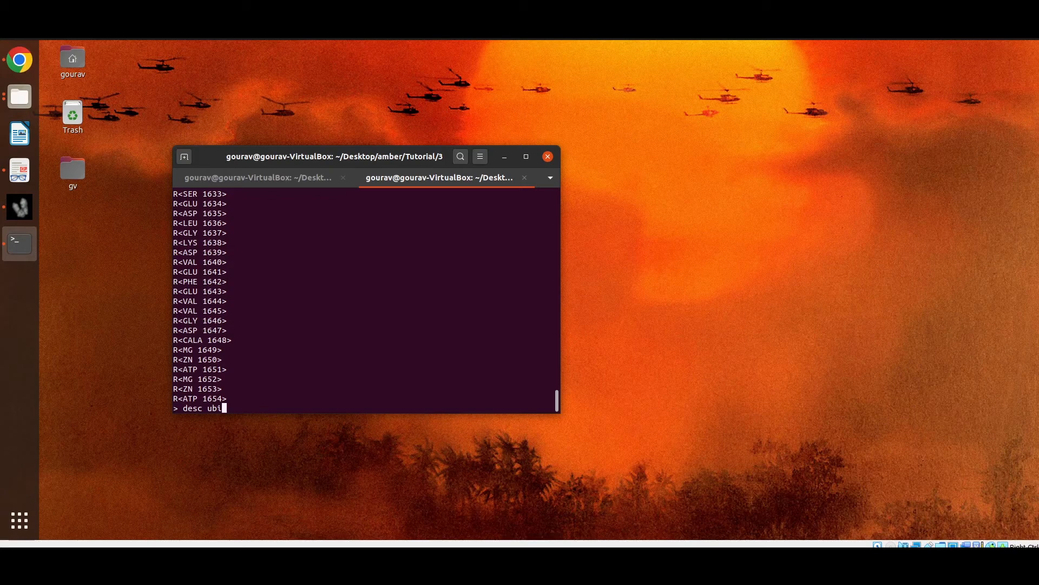
- Show the atoms of one ubi residue with desc ubi.<residue number>
text(.)
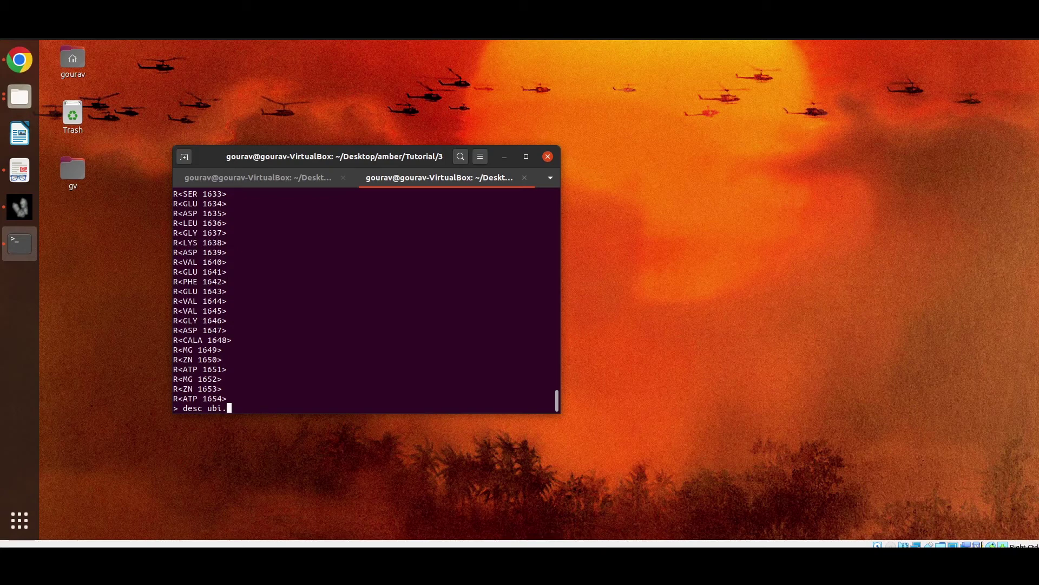
mouse_move(239, 264)
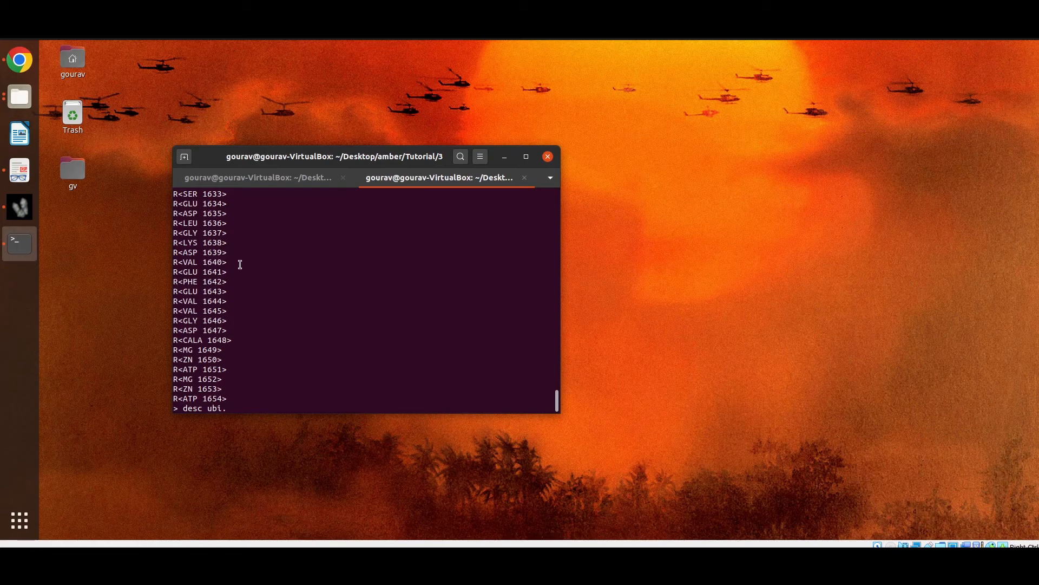
key(Return)
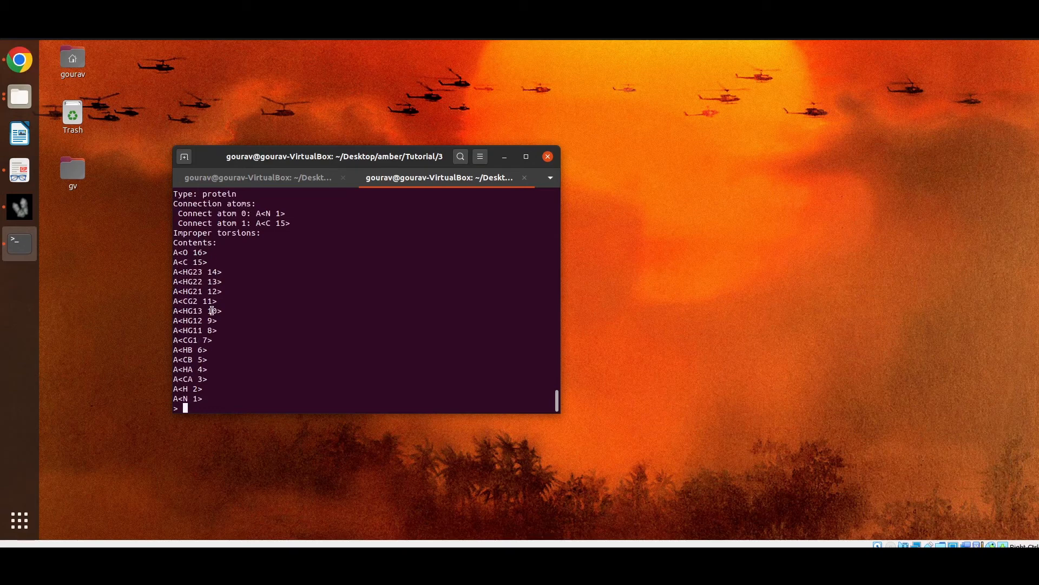
mouse_move(187, 339)
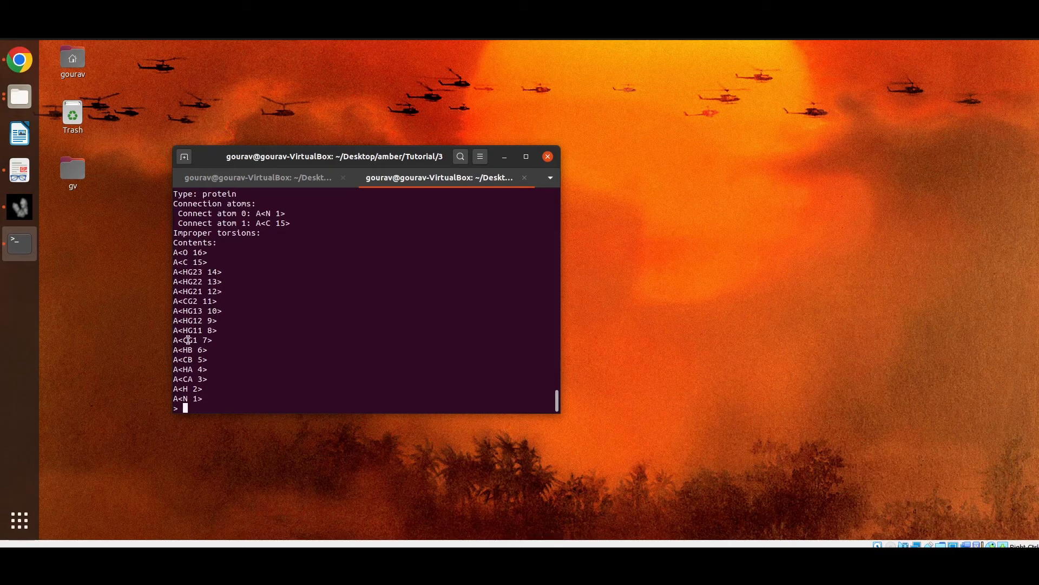
- Describe atom ubi.1640.CG1, revealing type CT, charge -0.3192, its position and four bonds
text(desc ubi.1640)
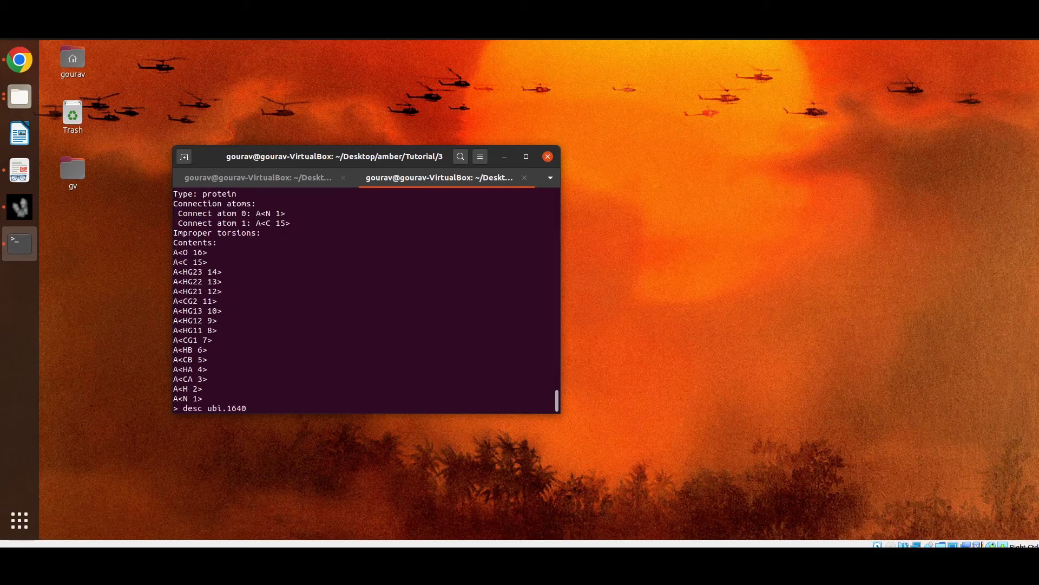
mouse_move(228, 391)
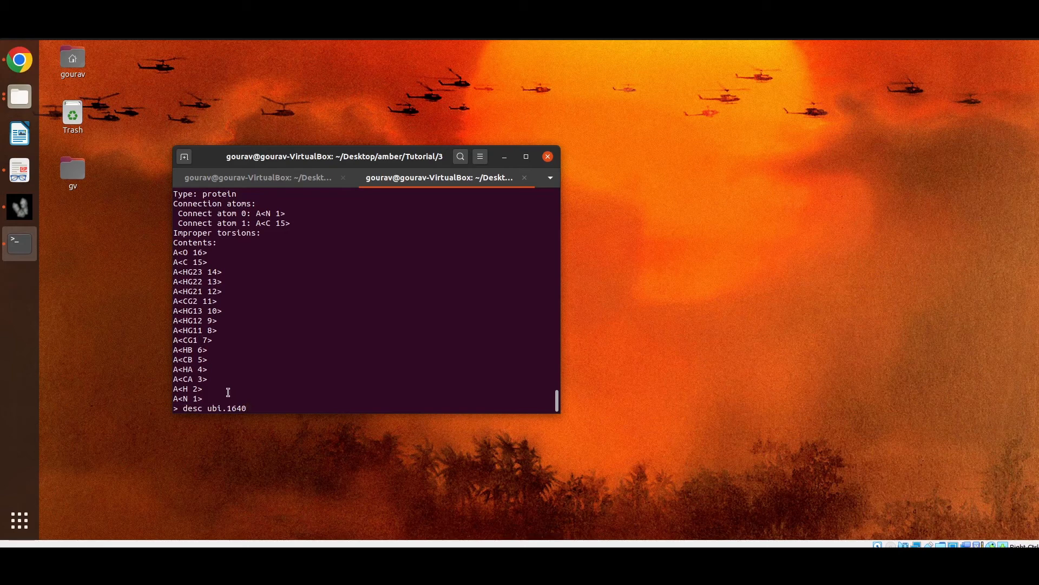
text(.c)
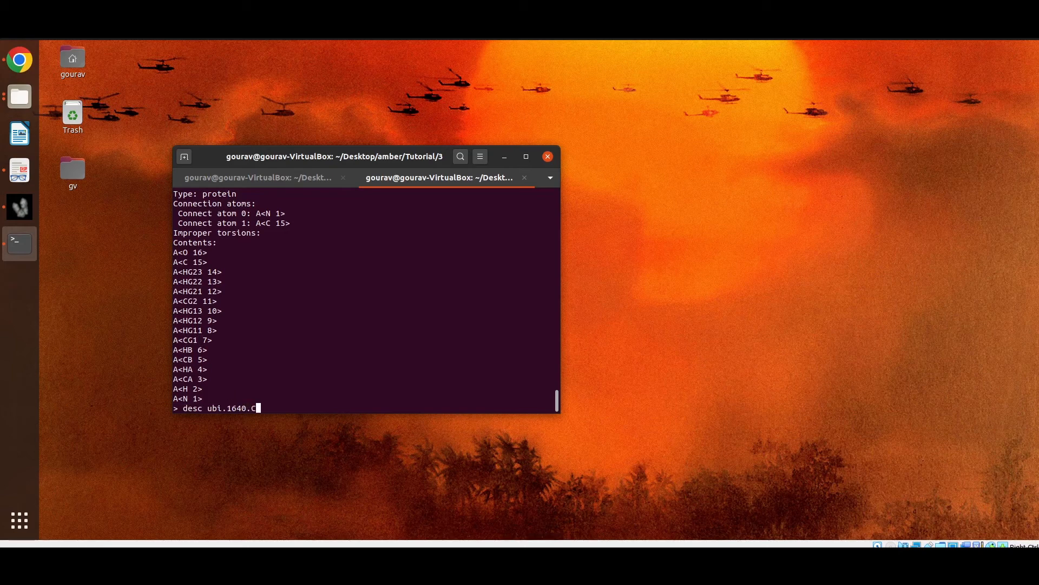
text(G)
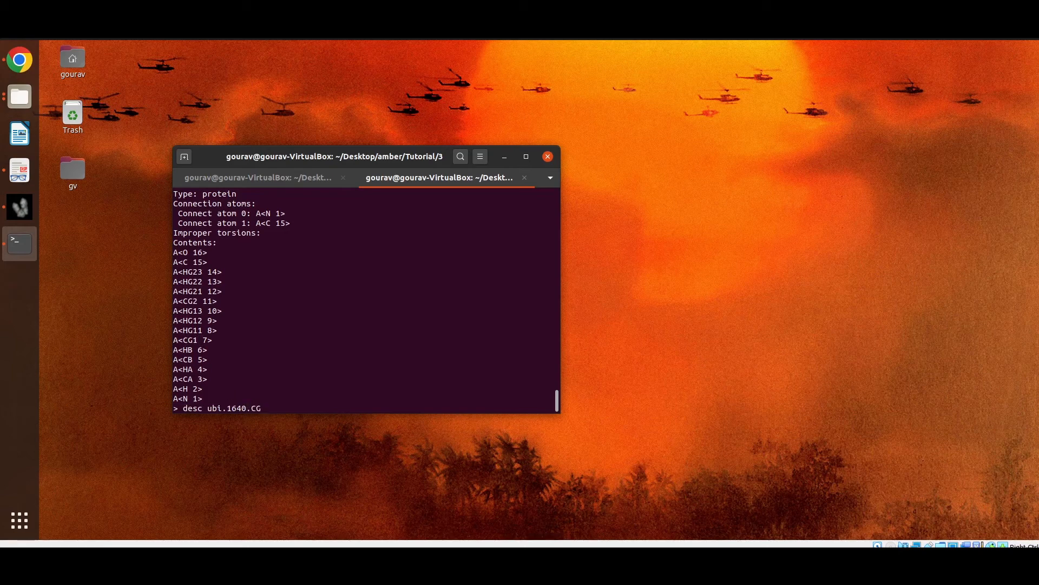
text(1)
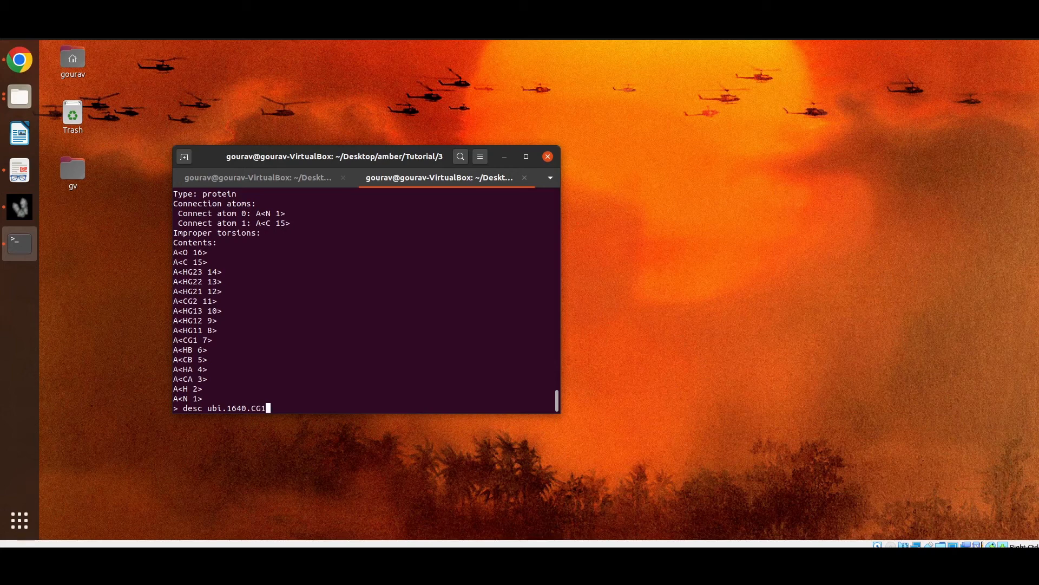
key(Return)
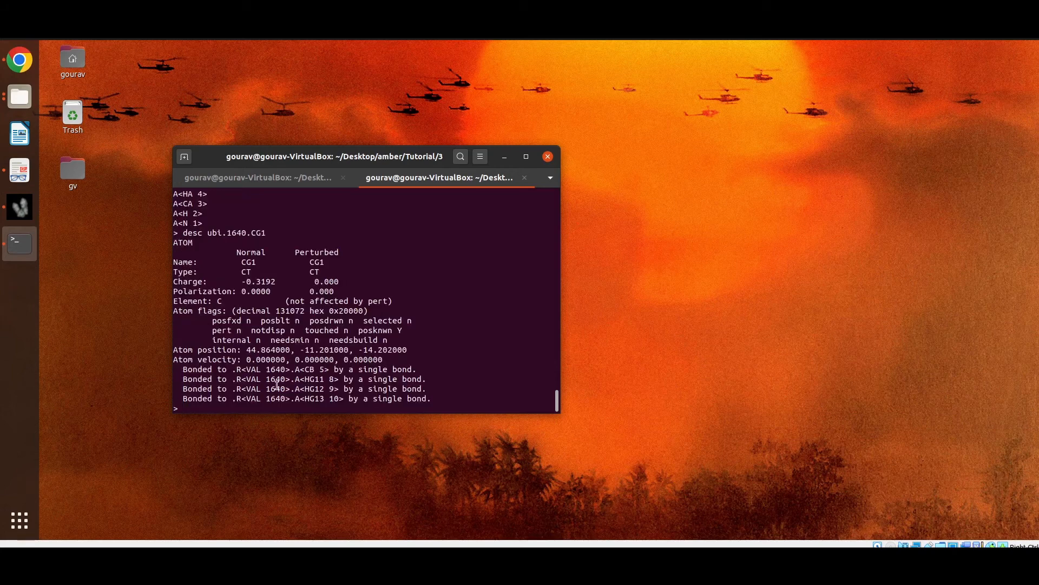